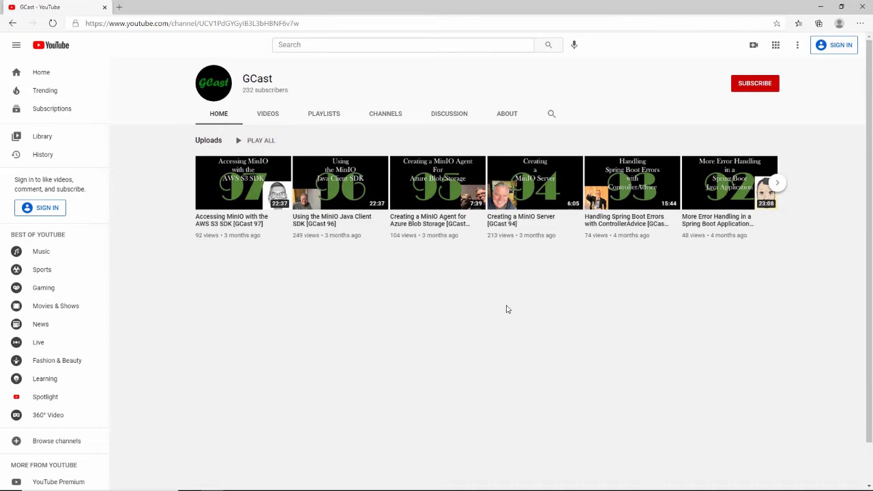
mouse_move(428, 230)
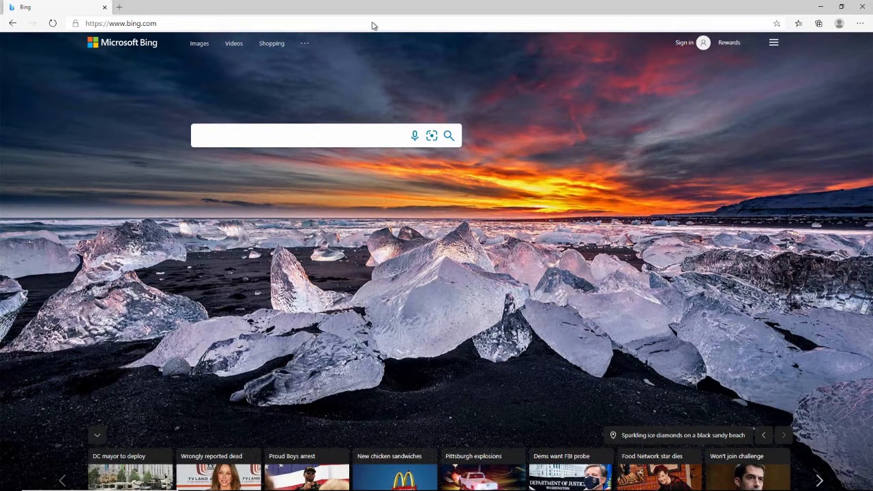
Search Bing for 'azure storage explorer' and open the azure.microsoft.com result.
type("azure storage explorer")
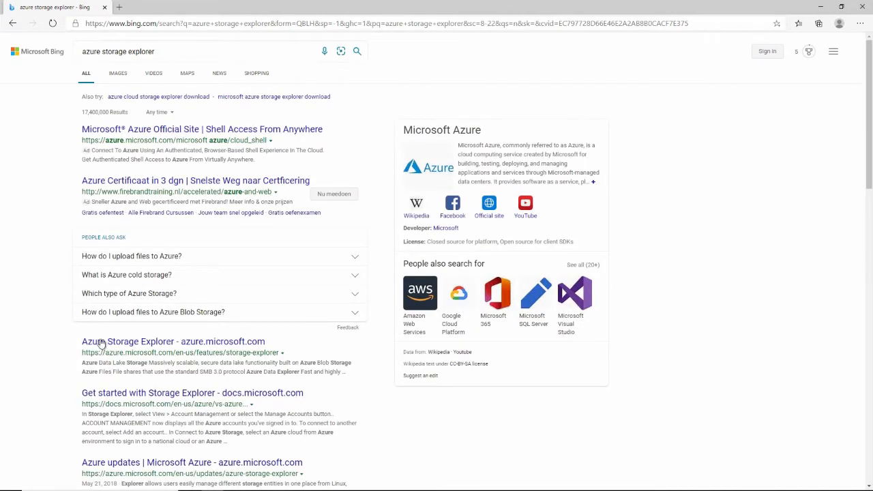
mouse_move(126, 348)
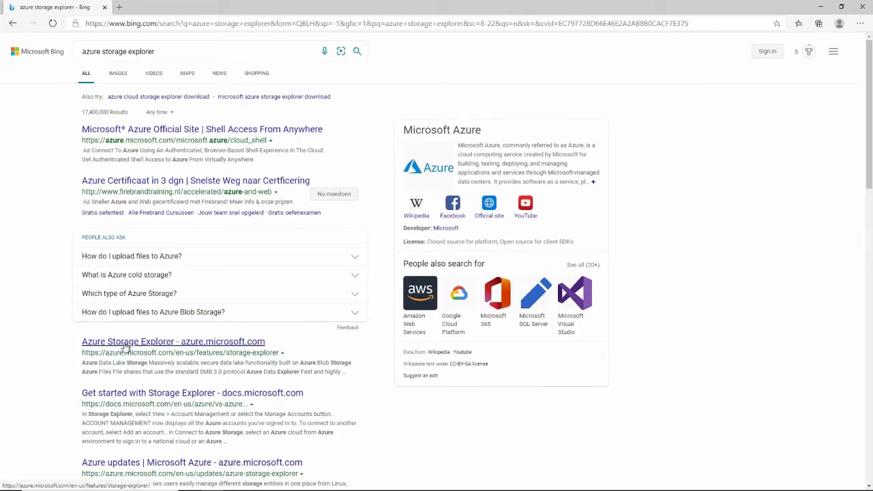
left_click(172, 341)
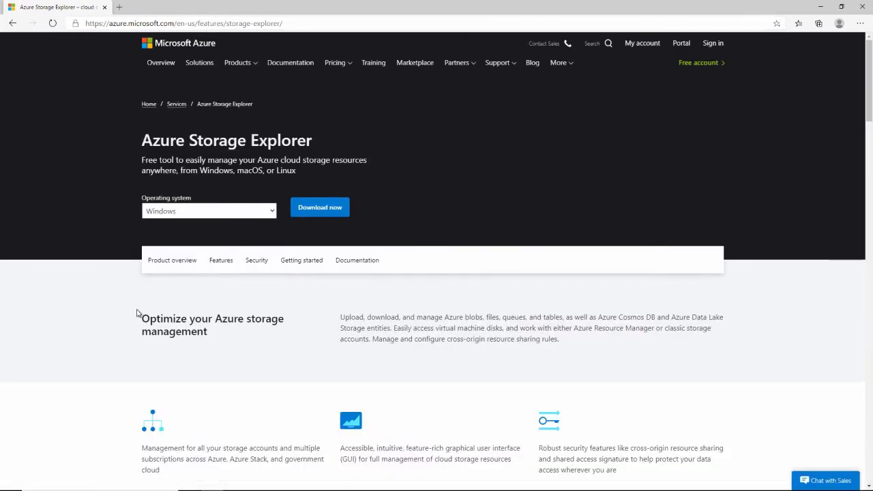
mouse_move(320, 207)
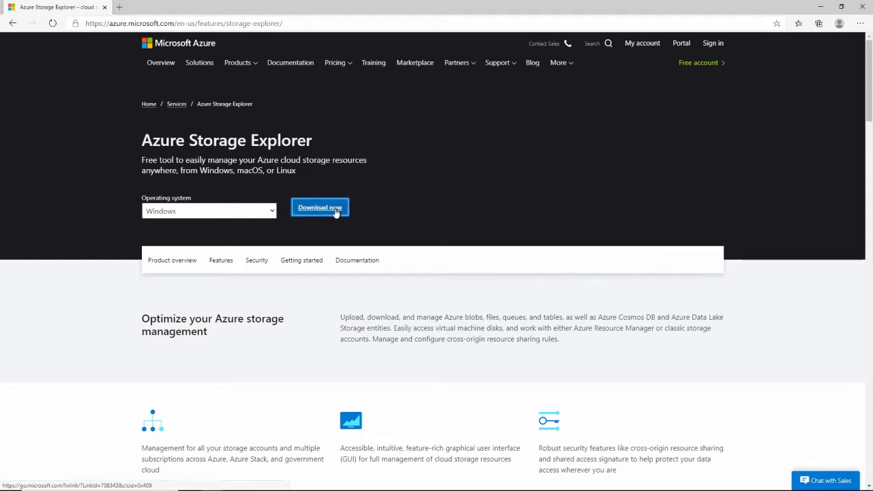
Download the Windows installer with Download now and run the downloaded file.
left_click(320, 207)
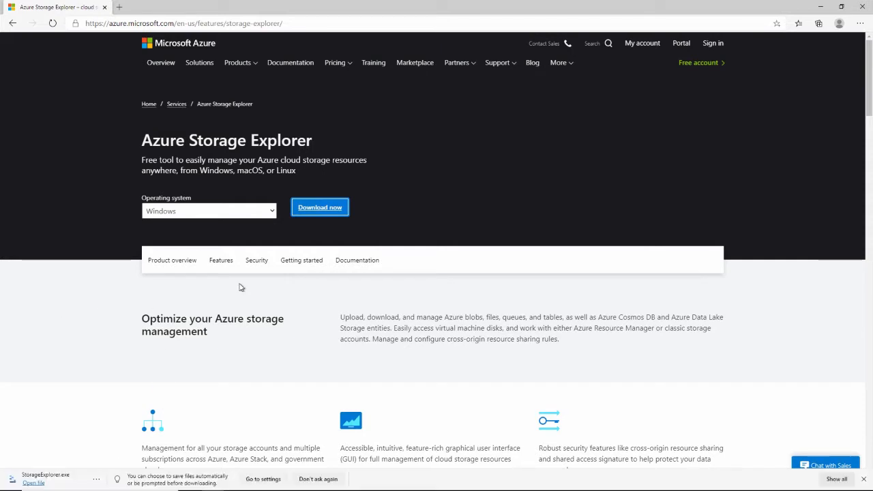
left_click(319, 208)
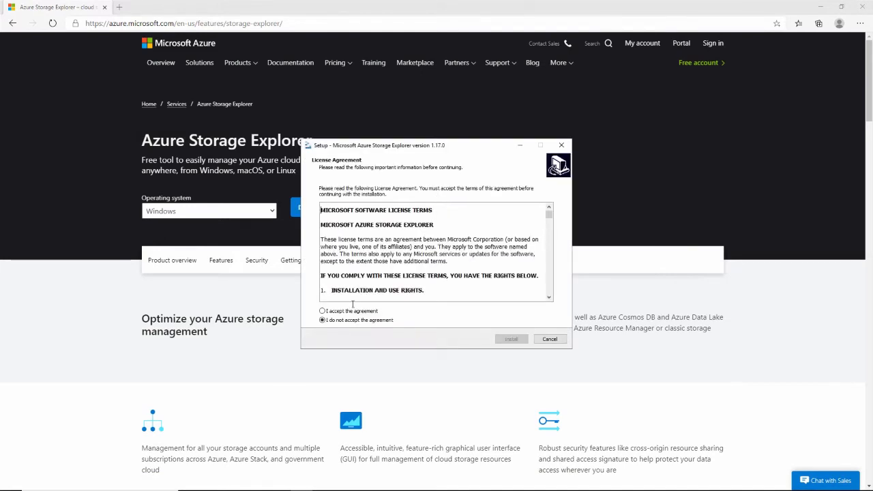
Accept the license agreement and install with the default destination and Start Menu folders.
left_click(322, 312)
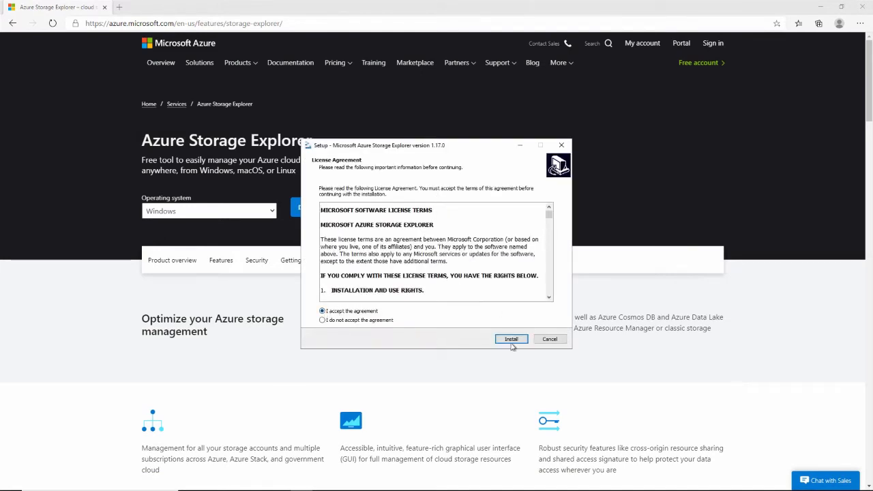
mouse_move(450, 239)
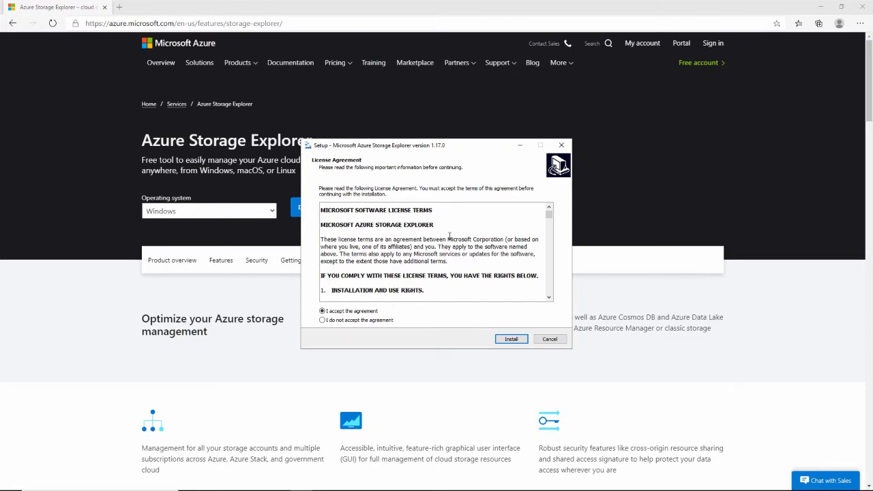
scroll("down", 3)
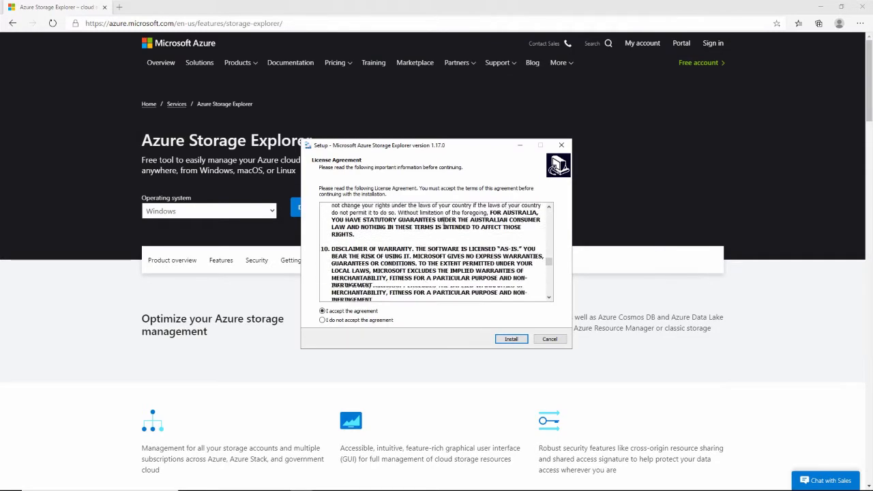
scroll("down", 3)
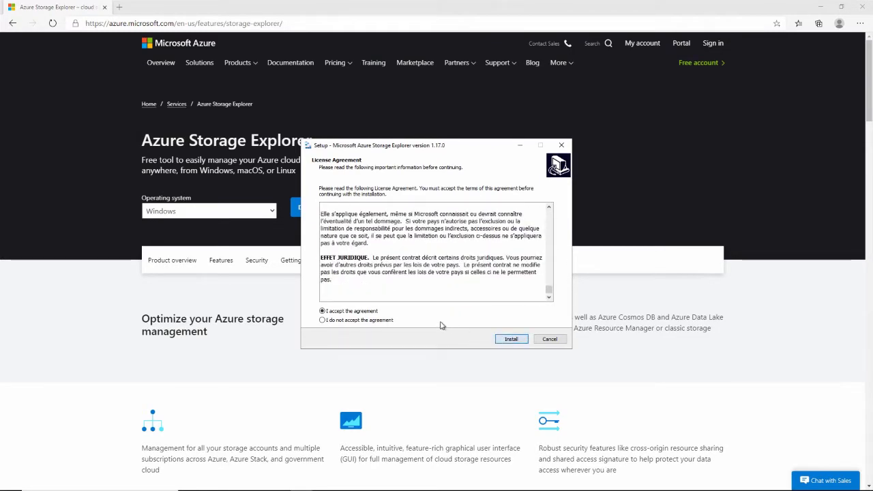
left_click(510, 338)
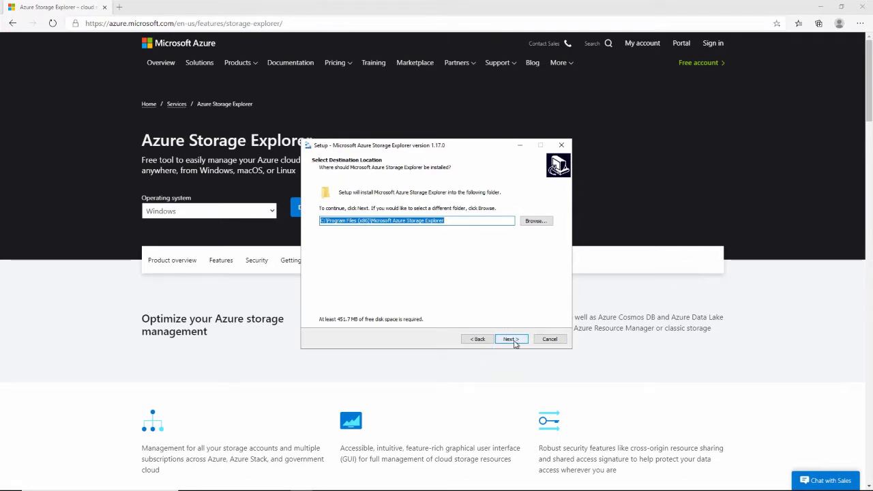
left_click(510, 338)
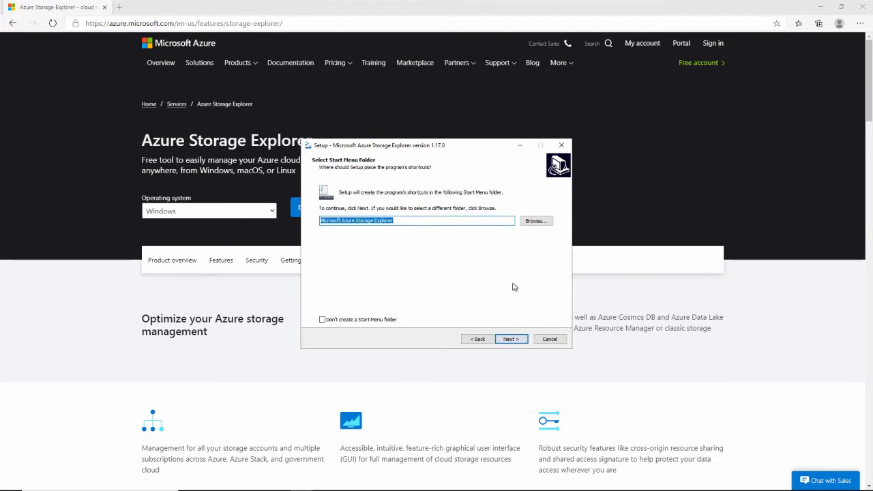
mouse_move(314, 227)
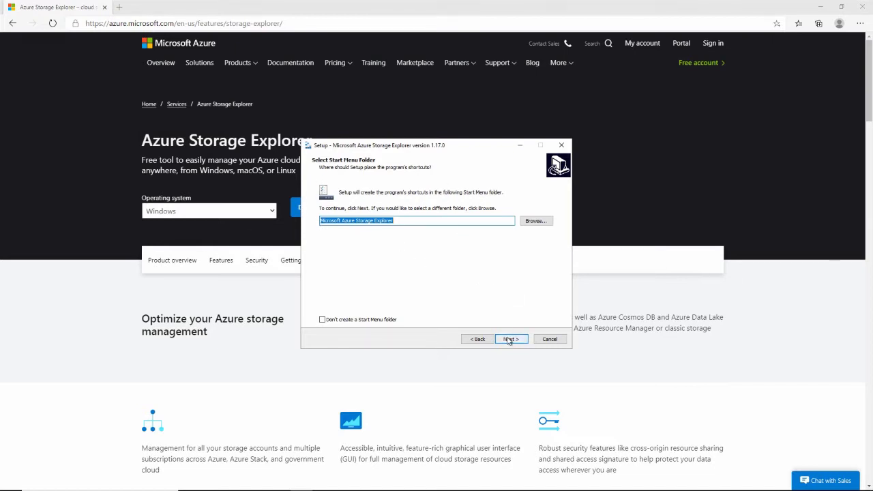
left_click(510, 338)
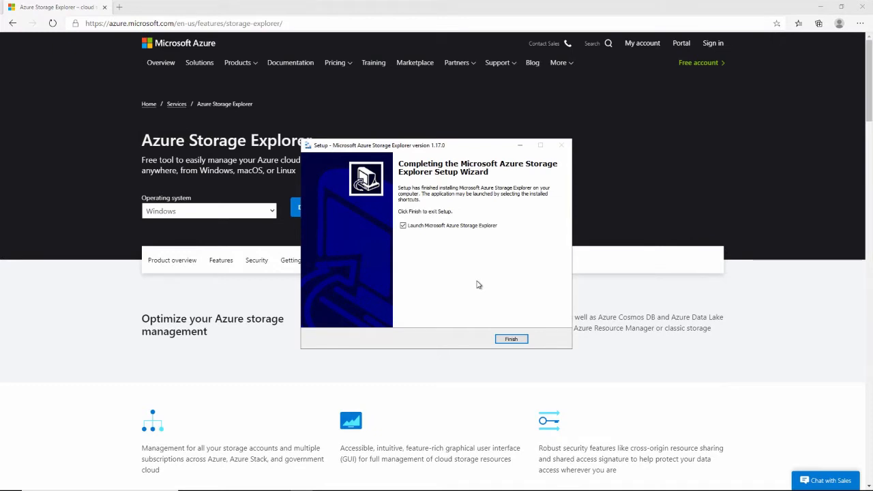
Finish setup and launch Microsoft Azure Storage Explorer from the Start menu by searching 'azure'.
left_click(511, 338)
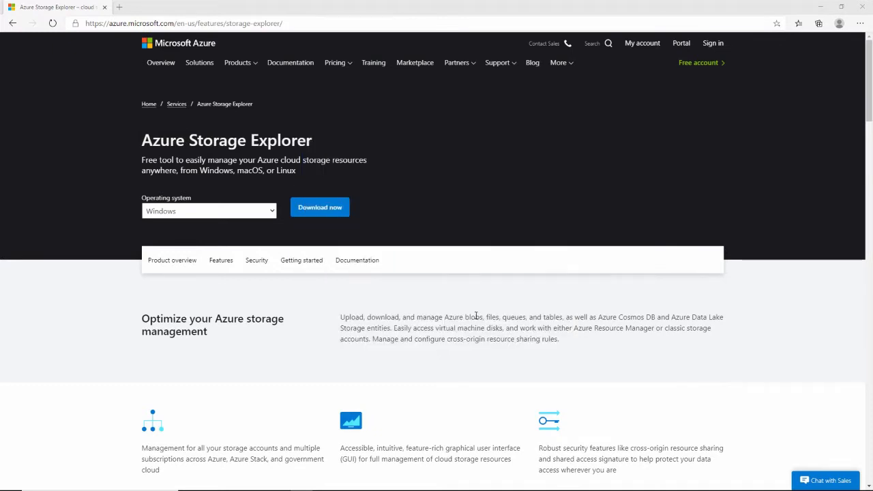
left_click(319, 207)
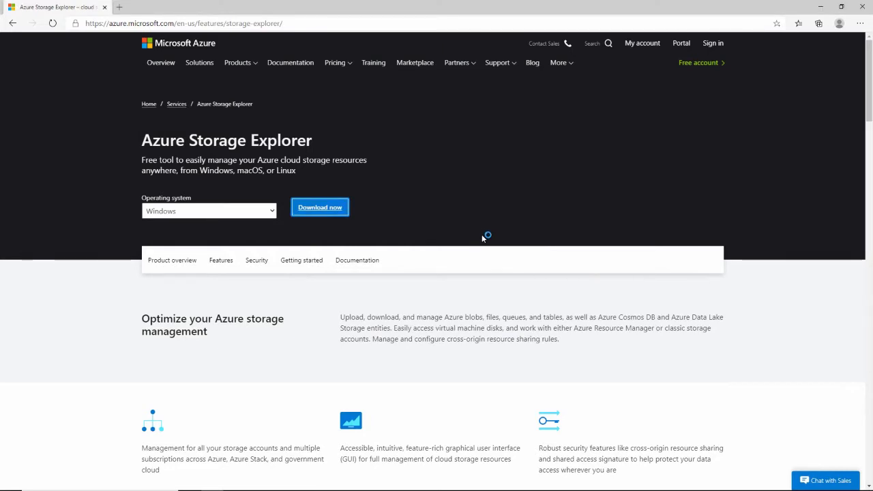
left_click(319, 207)
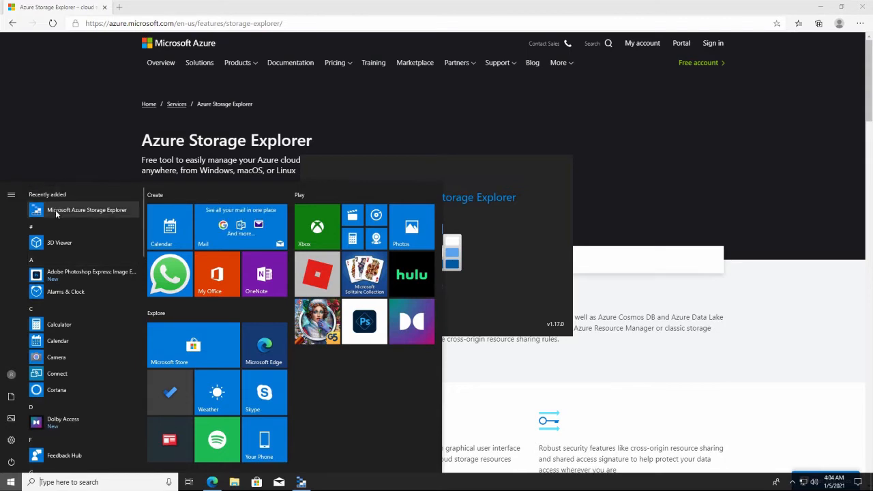
mouse_move(93, 216)
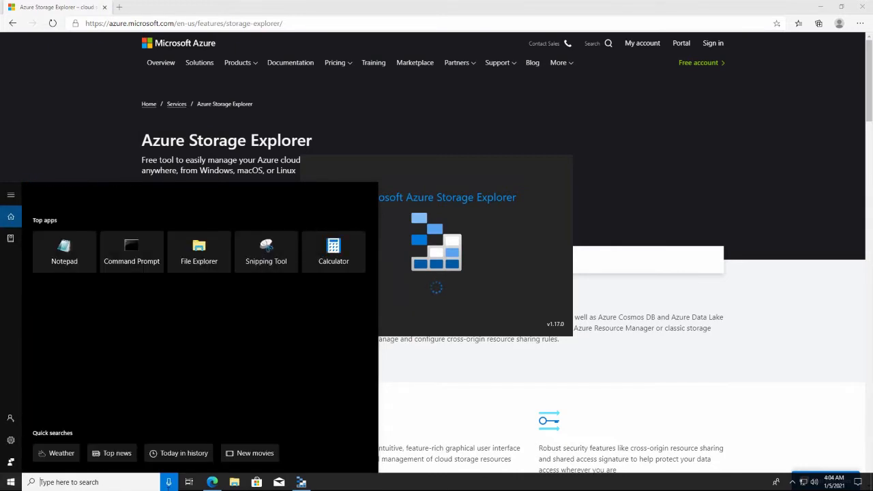
type("azure")
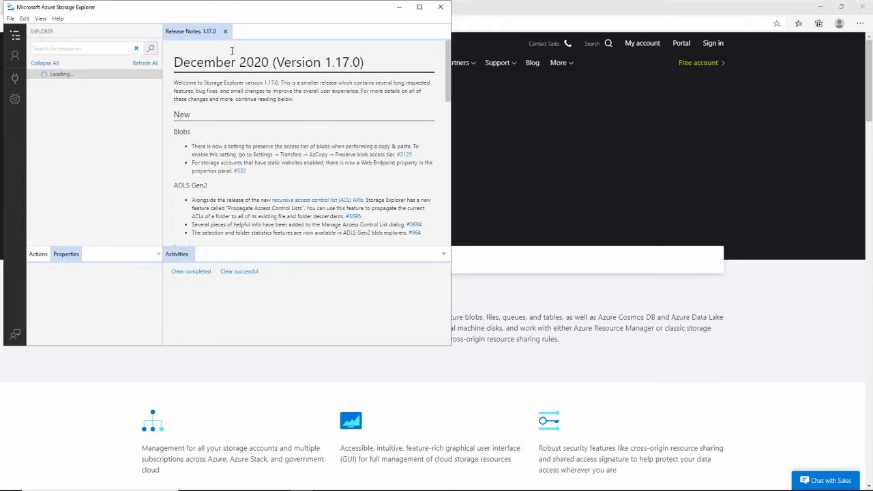
Close the release notes and maximize the Storage Explorer window.
left_click(225, 30)
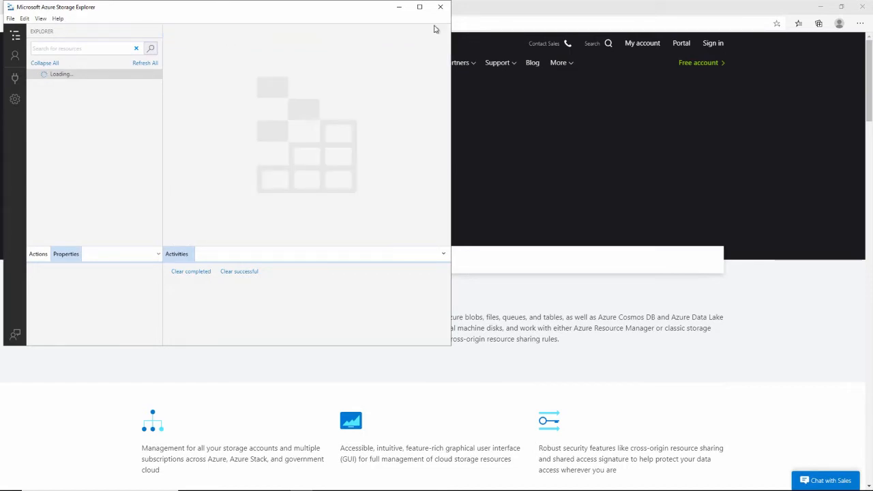
left_click(420, 7)
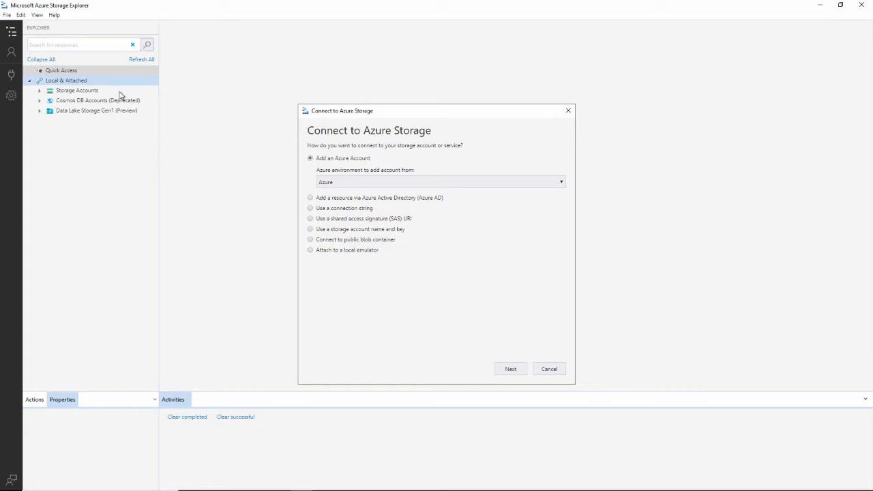
mouse_move(69, 96)
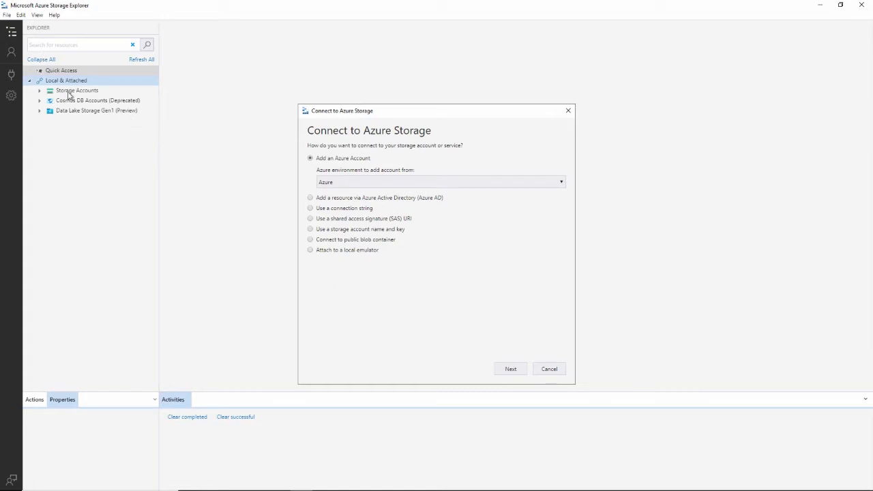
mouse_move(79, 88)
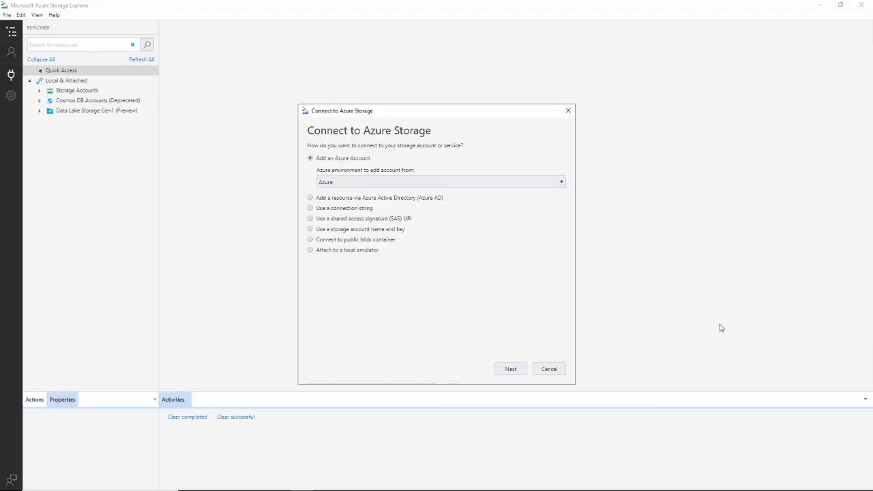
mouse_move(533, 360)
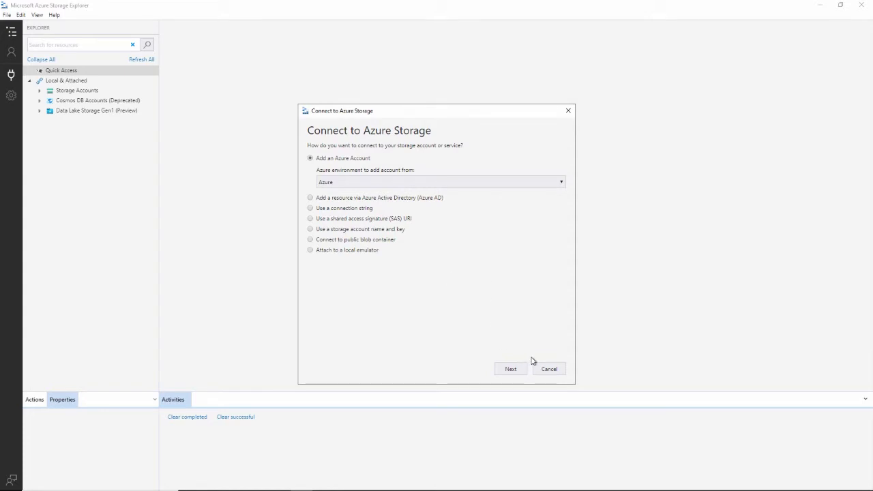
mouse_move(461, 218)
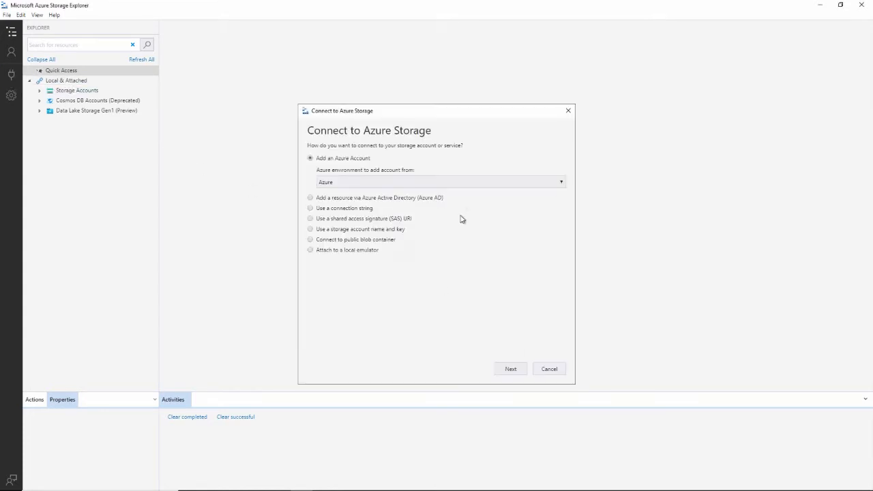
mouse_move(333, 164)
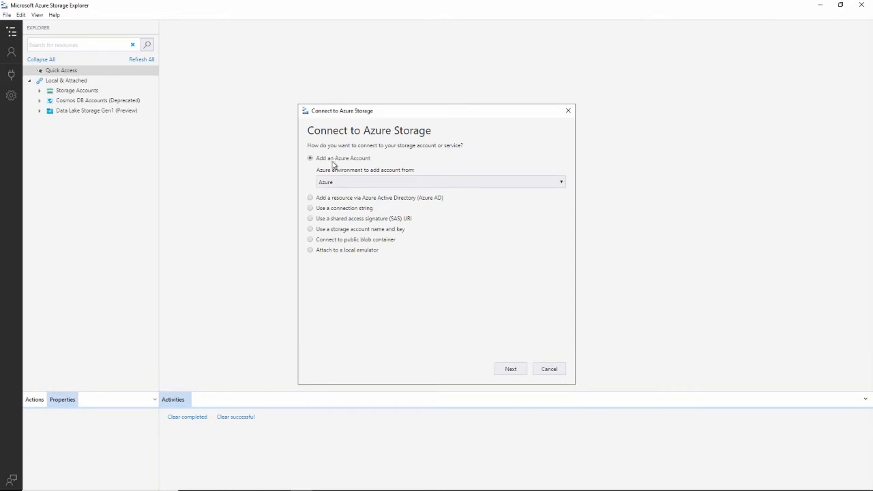
mouse_move(346, 227)
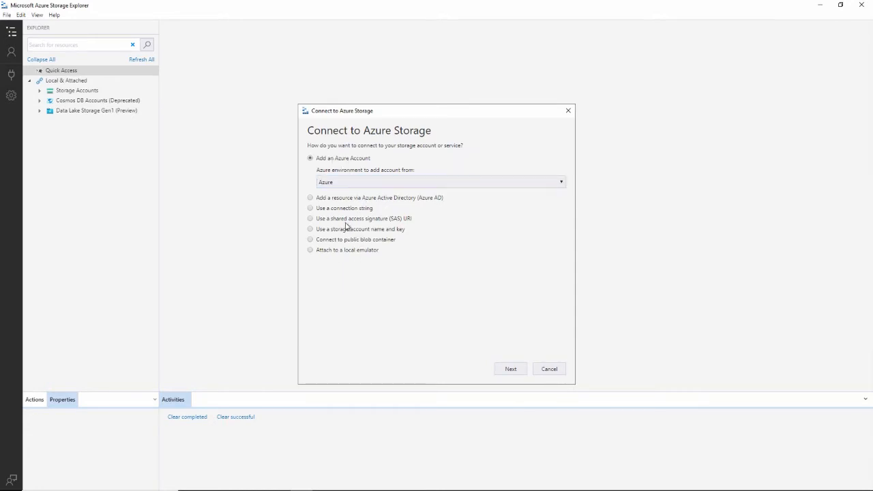
mouse_move(382, 233)
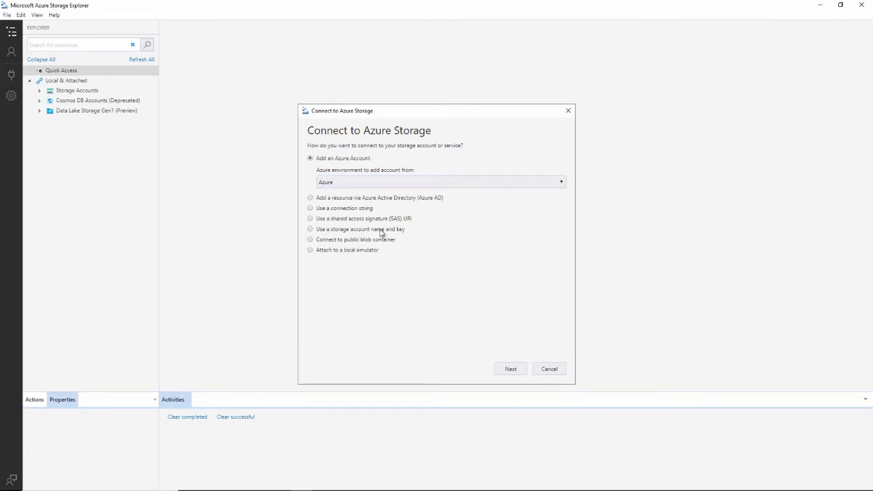
mouse_move(366, 213)
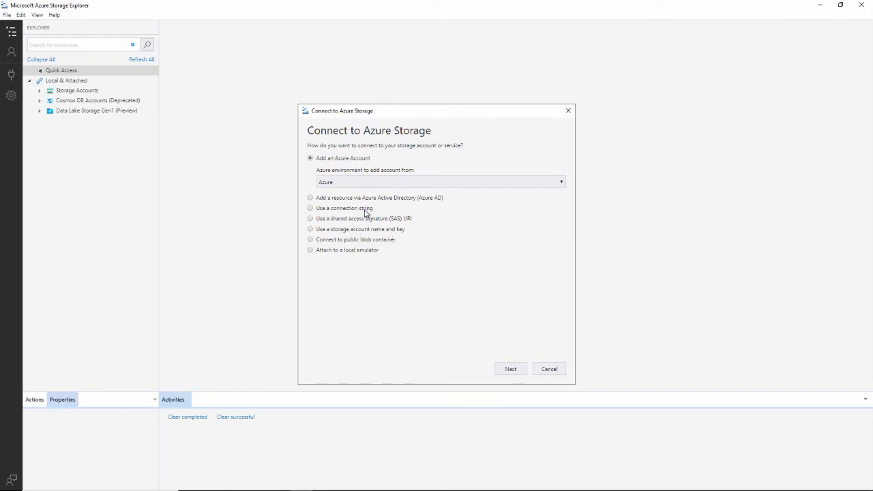
Choose 'Use a connection string' and enter the display name 'GCast storage account'.
left_click(311, 208)
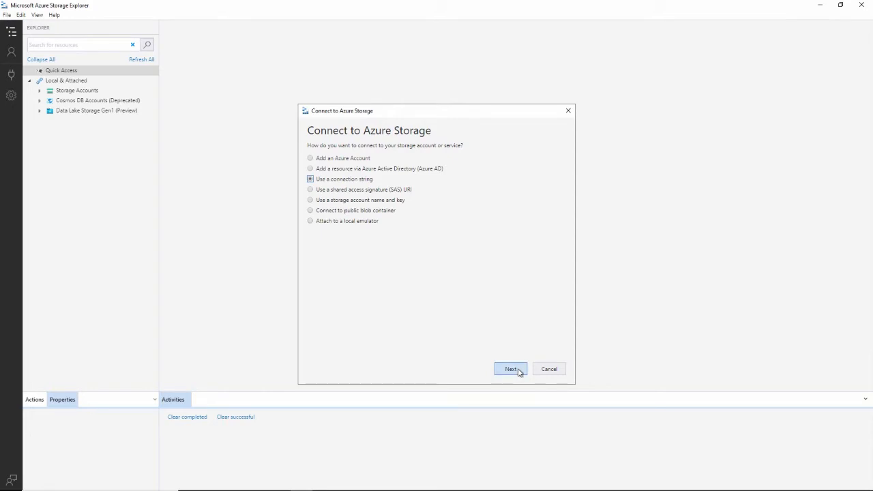
left_click(510, 369)
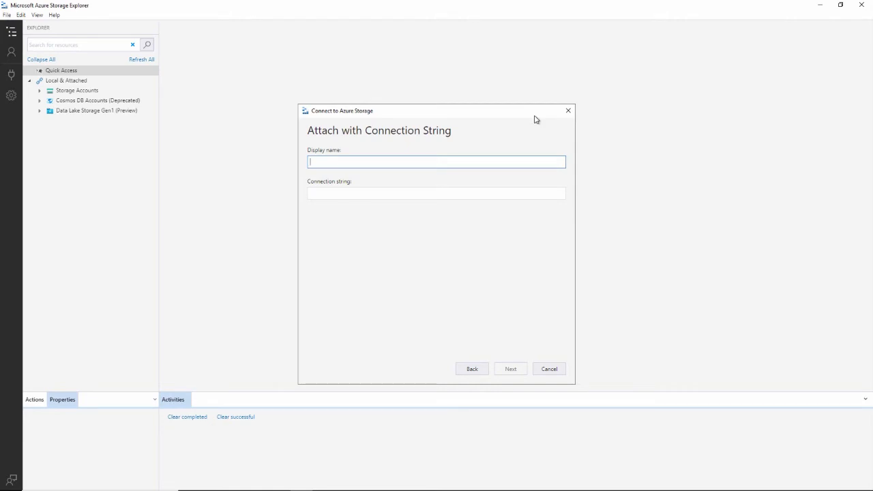
type("GCast t")
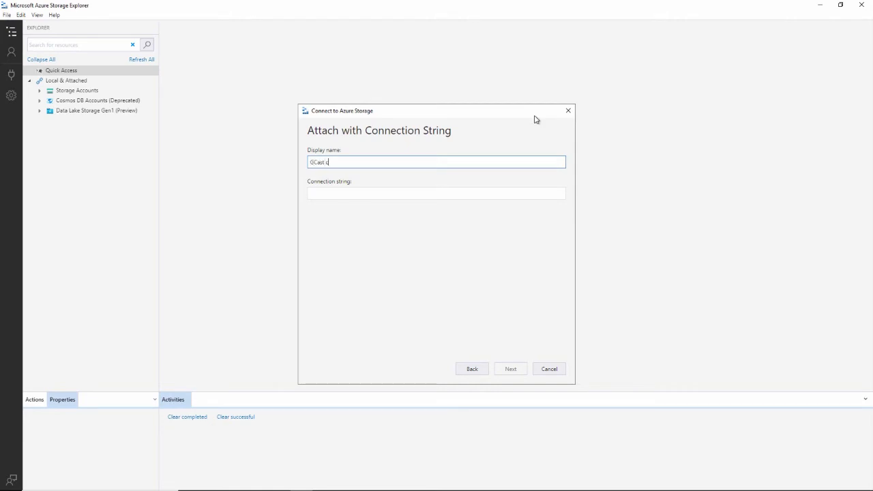
type("storage account")
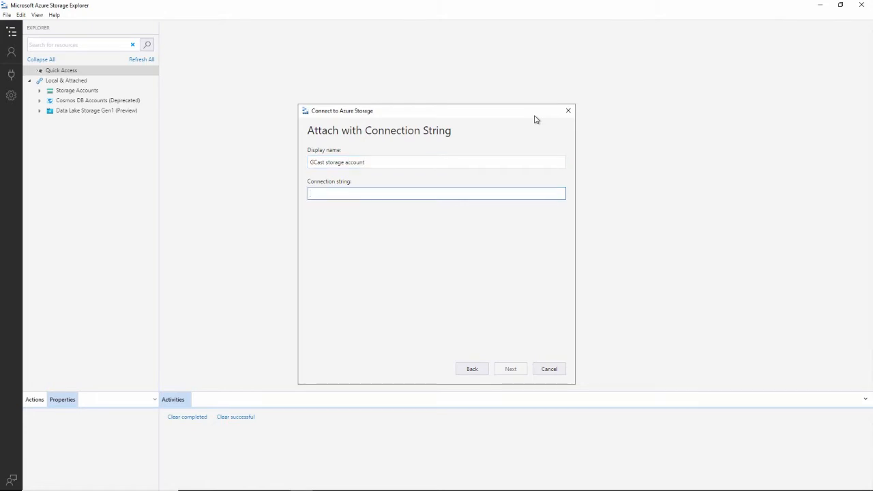
mouse_move(385, 227)
type("porta")
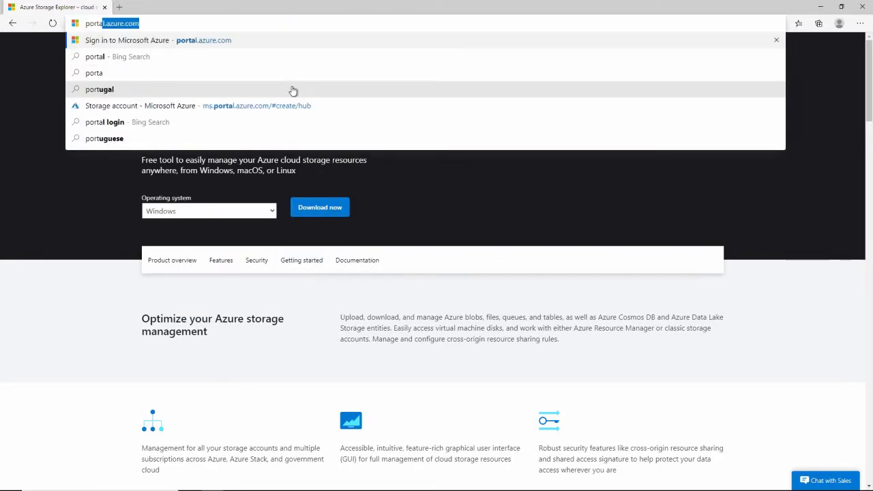
In portal.azure.com, browse gcaststorage's blob containers and tables in Storage Explorer (preview).
left_click(239, 106)
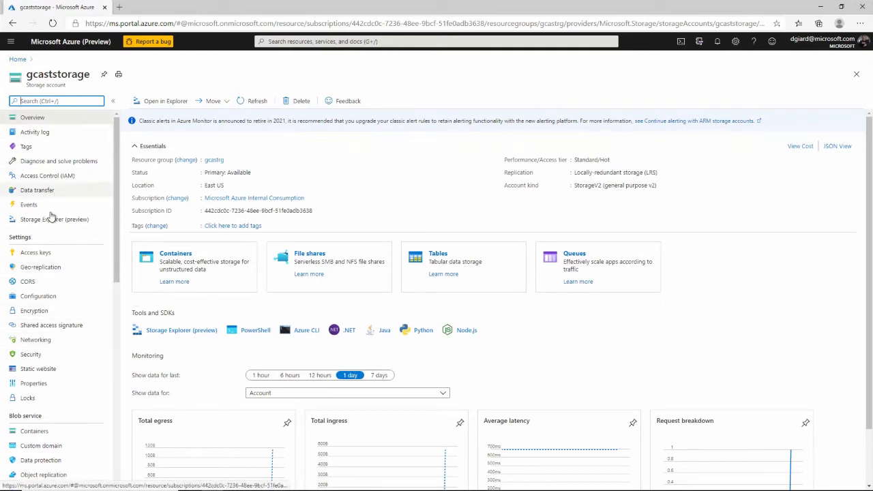
left_click(55, 218)
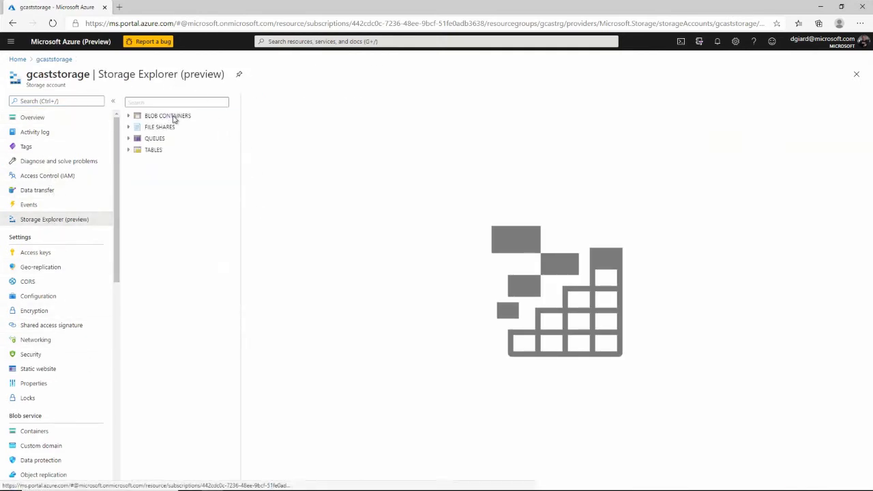
left_click(166, 115)
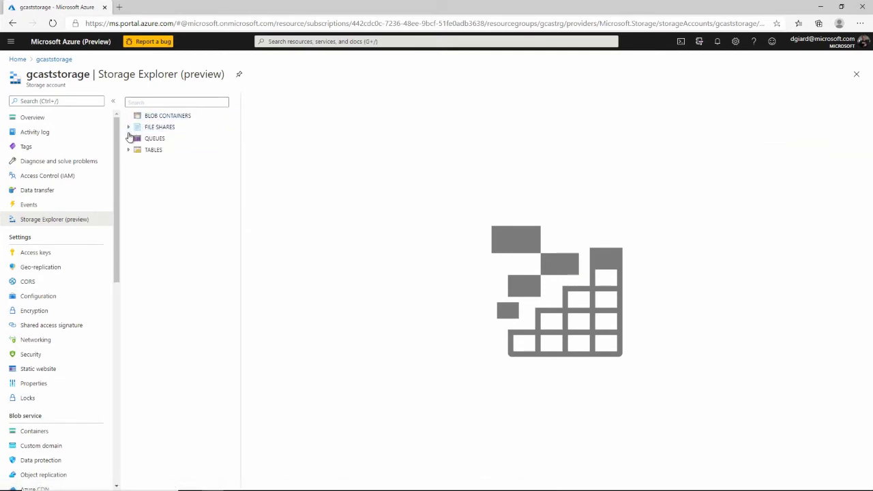
left_click(153, 148)
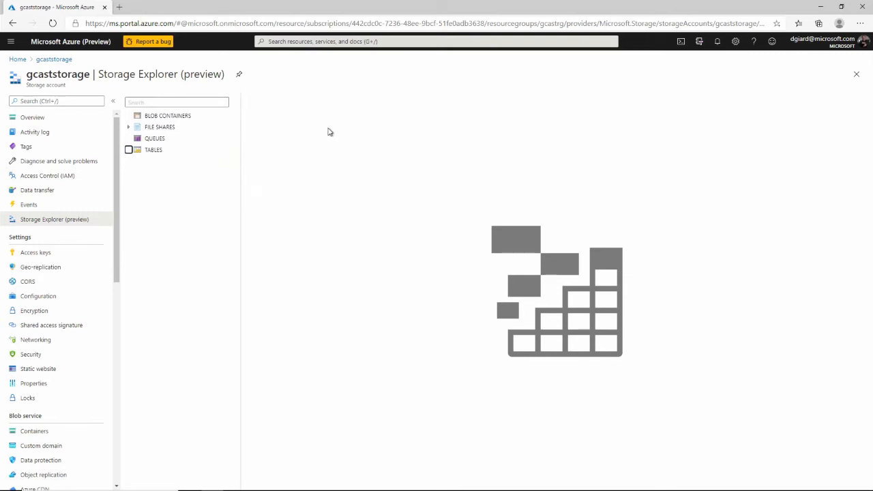
mouse_move(319, 160)
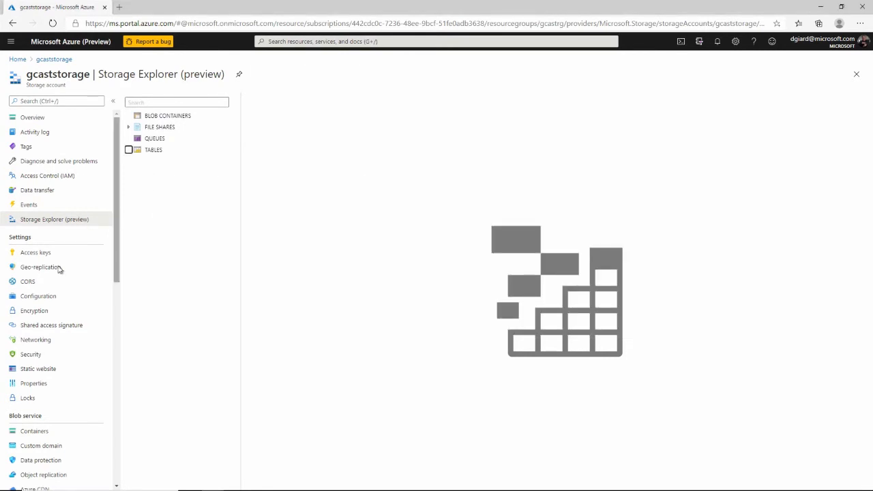
View the account's Access keys and copy its connection string.
left_click(36, 252)
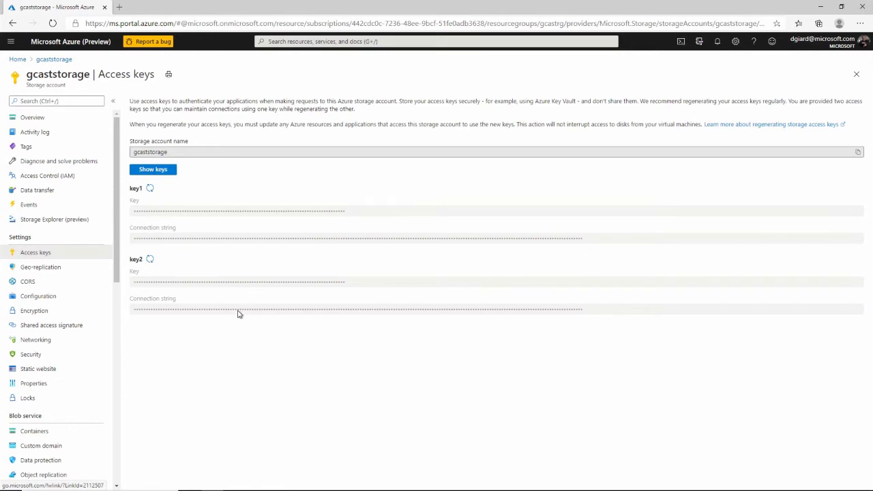
mouse_move(581, 241)
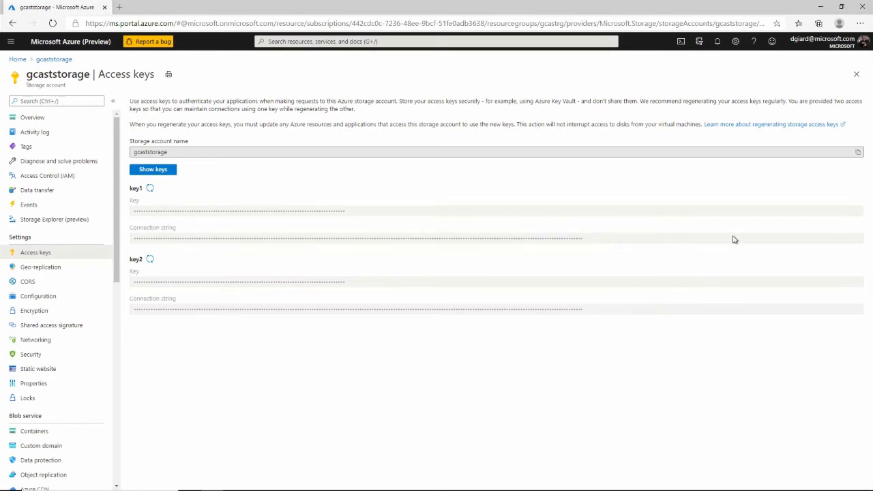
left_click(153, 169)
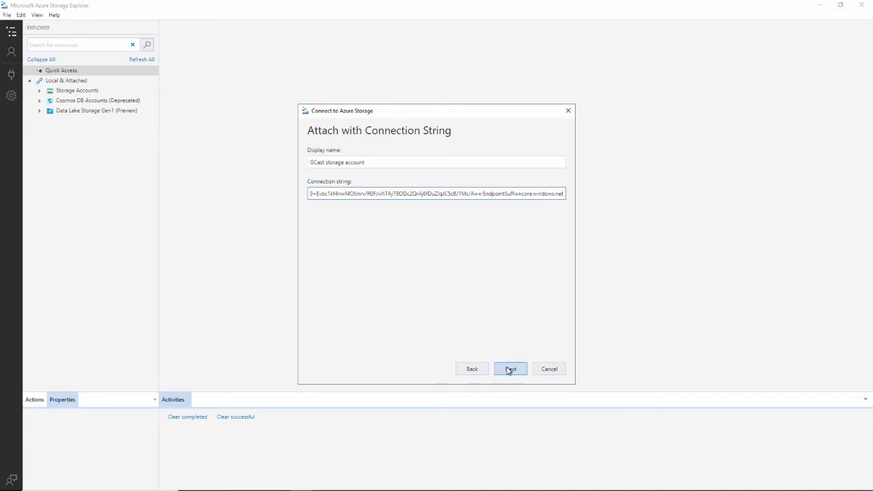
Review the Connection Summary and connect, attaching the GCast storage account under Storage Accounts.
left_click(510, 368)
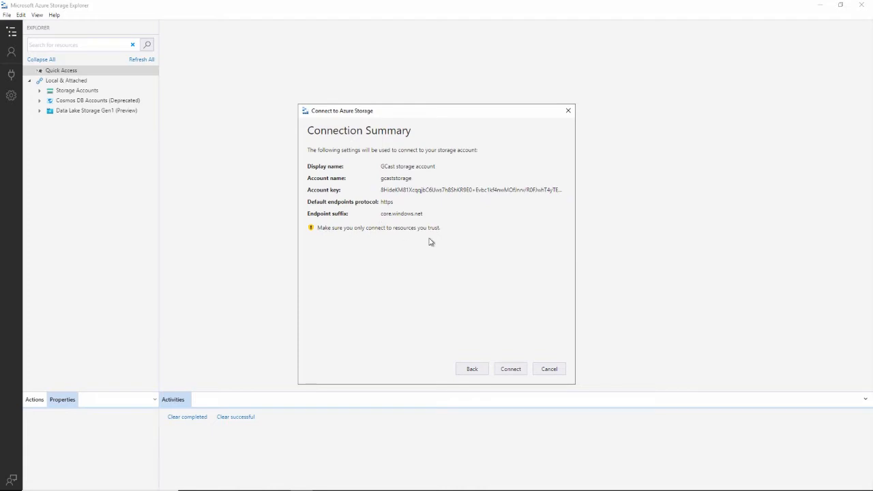
left_click(510, 368)
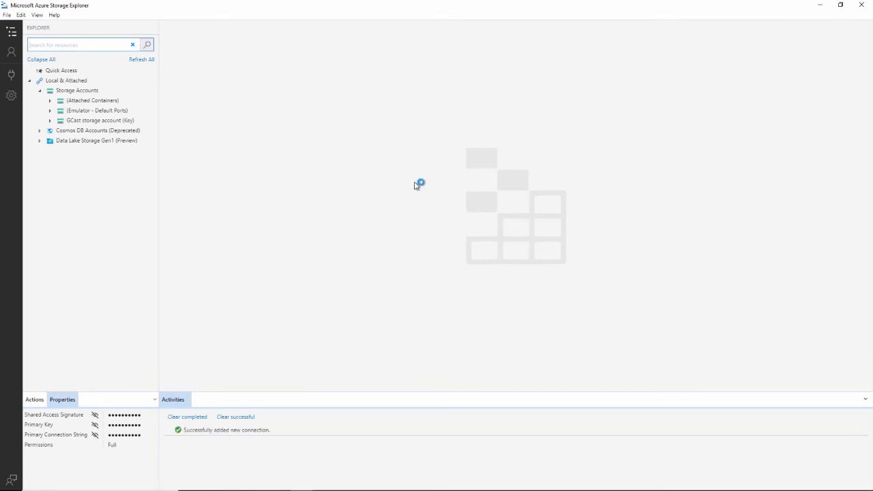
mouse_move(397, 197)
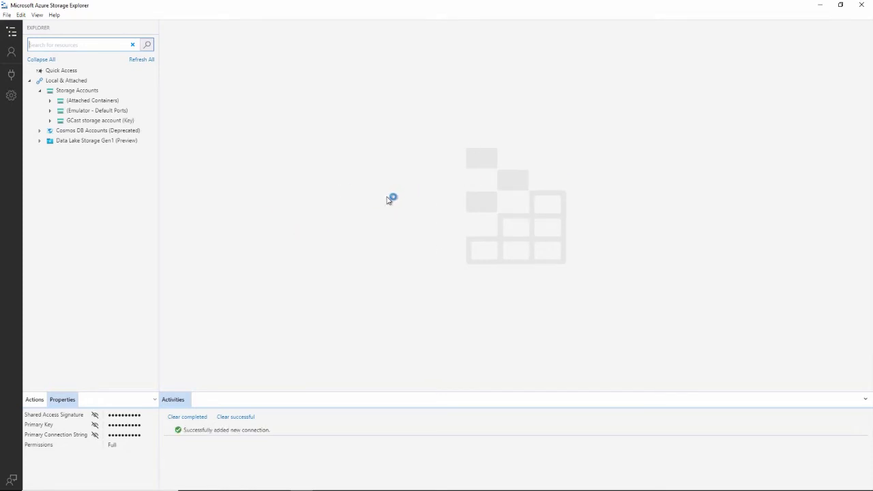
left_click(99, 121)
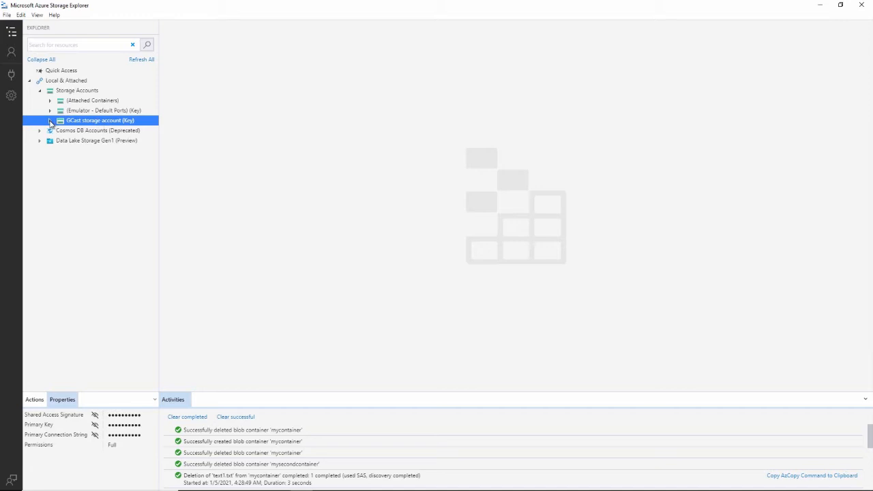
Expand the GCast account's Blob Containers and Tables nodes.
left_click(49, 120)
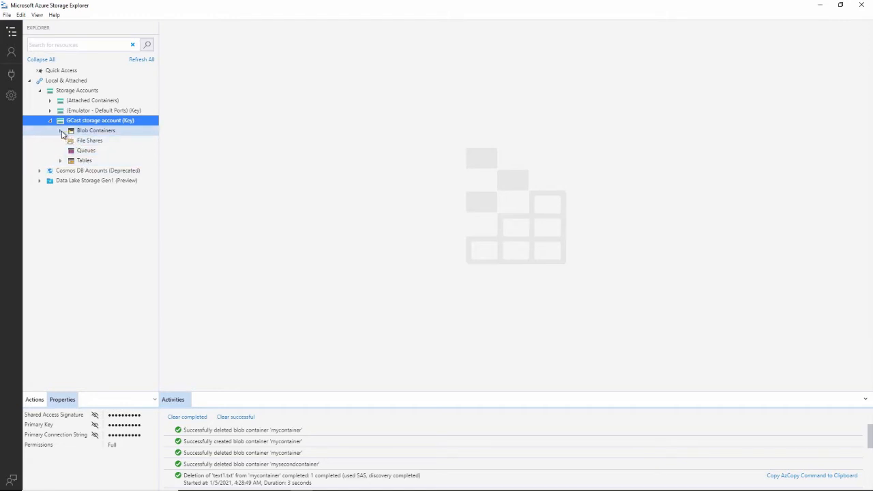
left_click(60, 131)
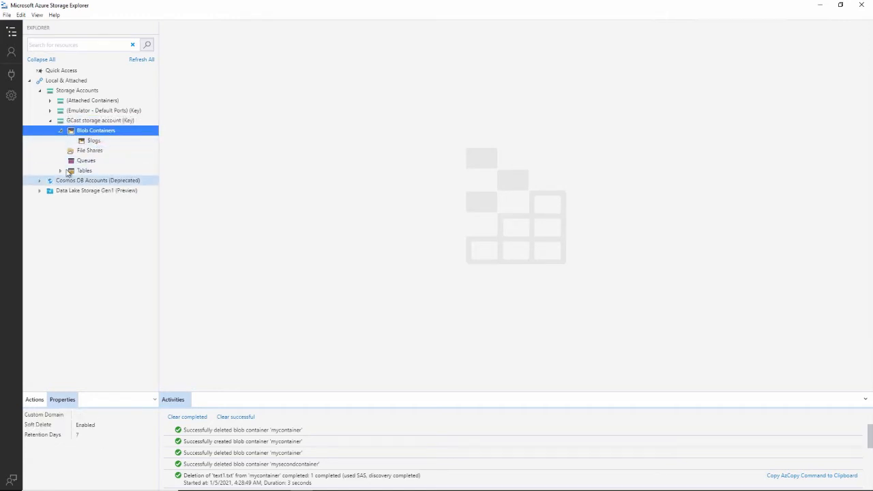
left_click(85, 169)
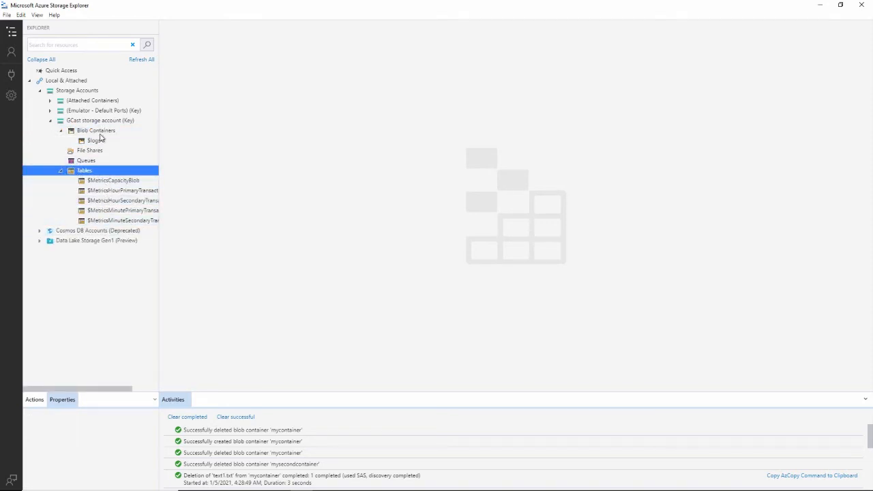
left_click(96, 131)
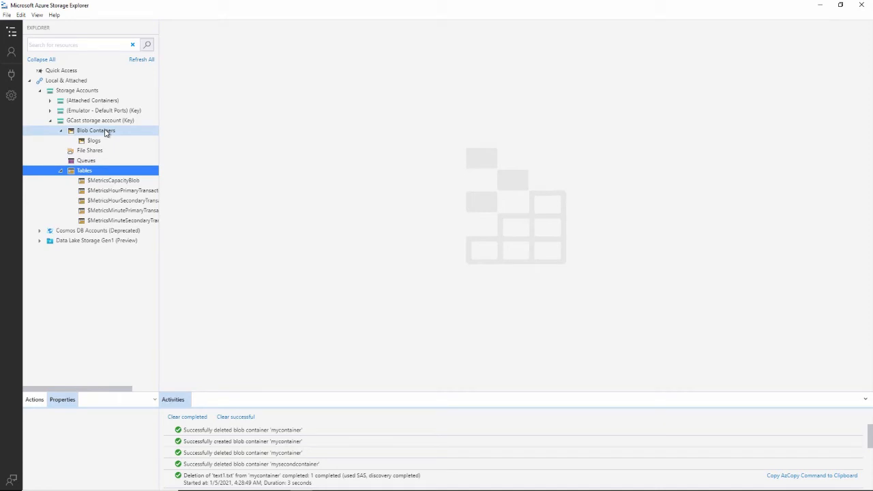
Create a new blob container named mycontainer.
right_click(96, 131)
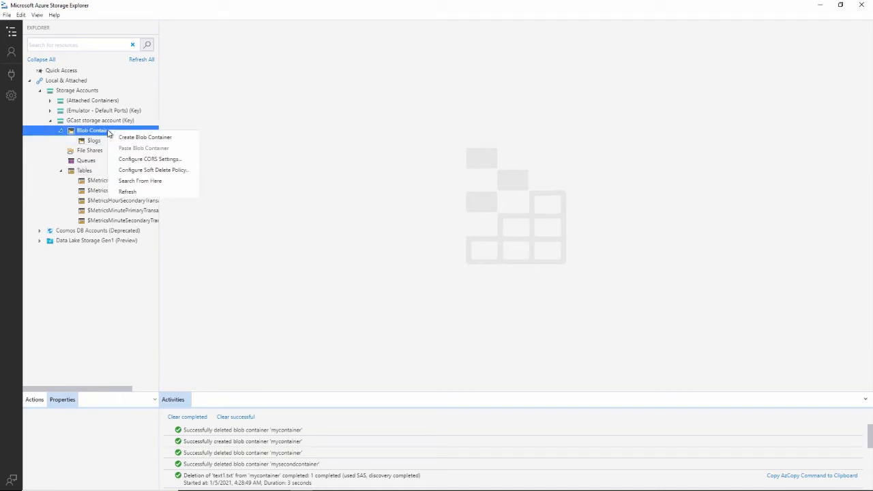
mouse_move(145, 136)
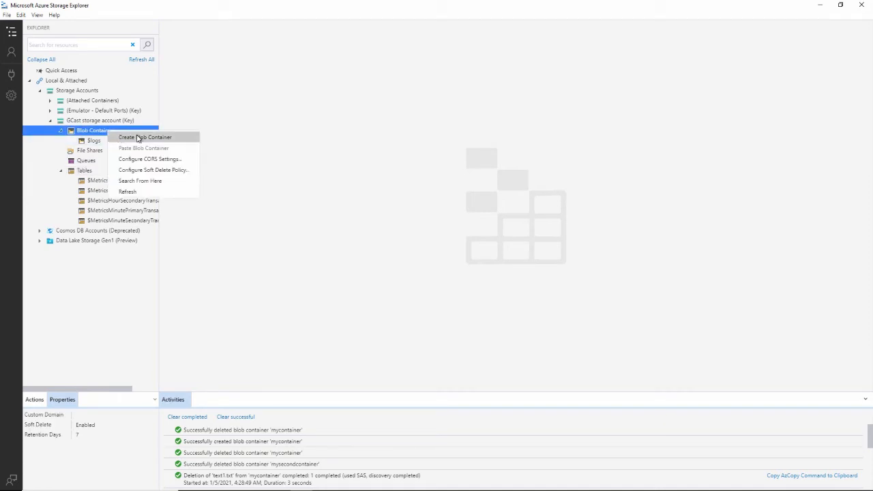
left_click(145, 137)
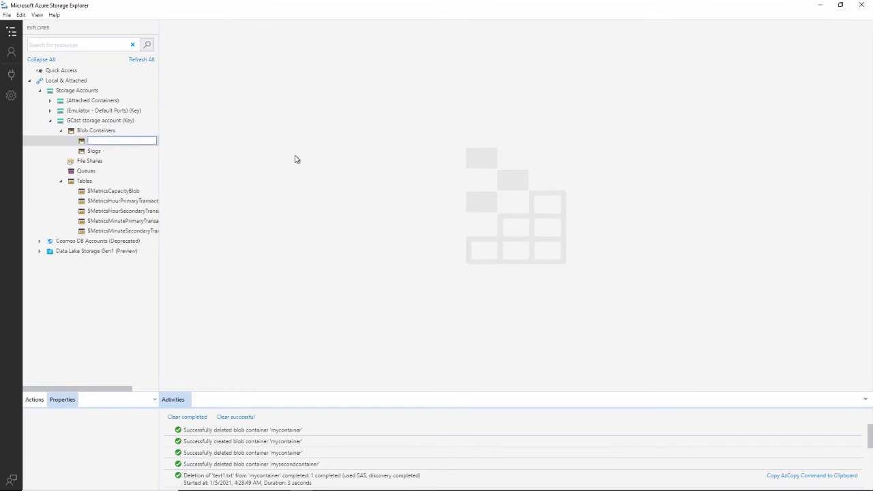
type("mycontainer")
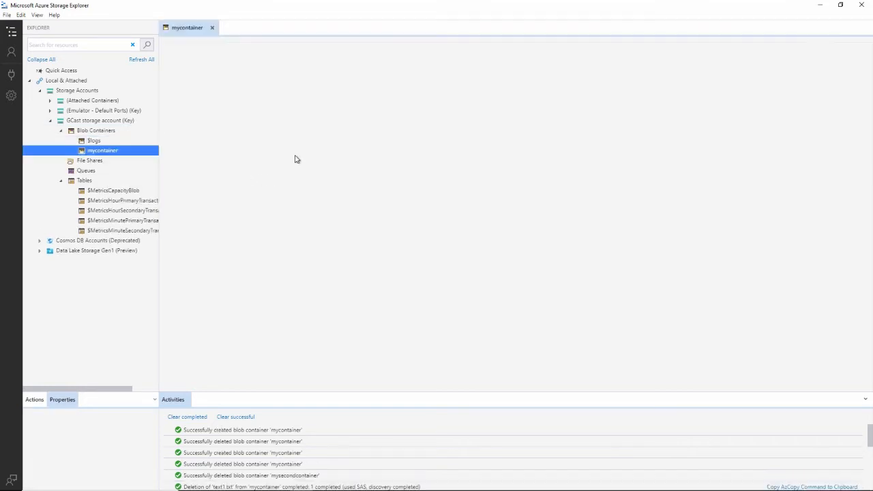
left_click(102, 151)
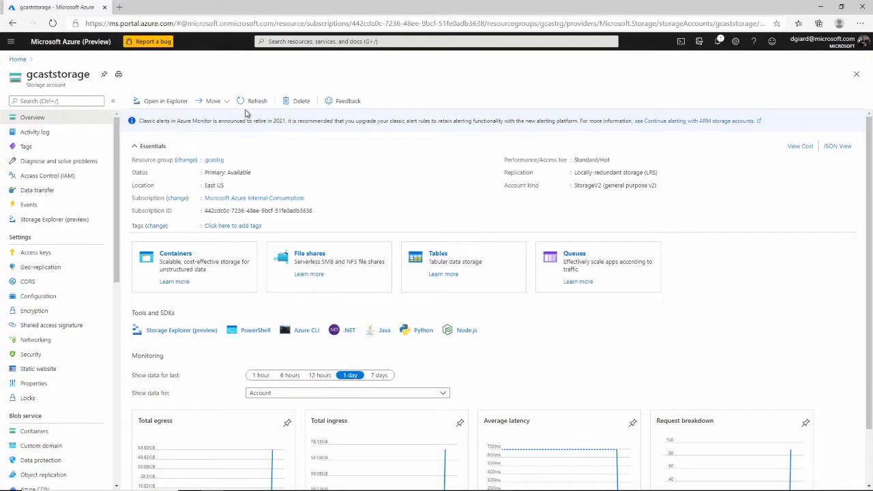
In the portal's Storage Explorer (preview), expand Blob Containers and select mycontainer.
left_click(55, 219)
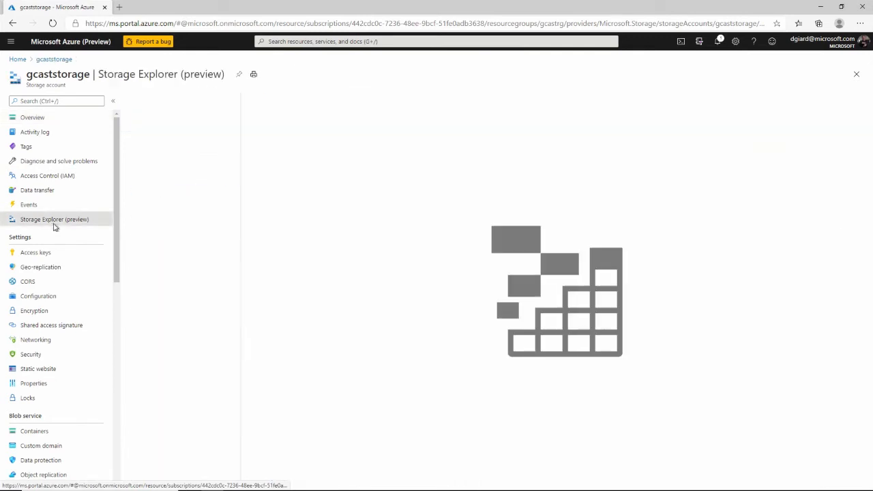
left_click(55, 218)
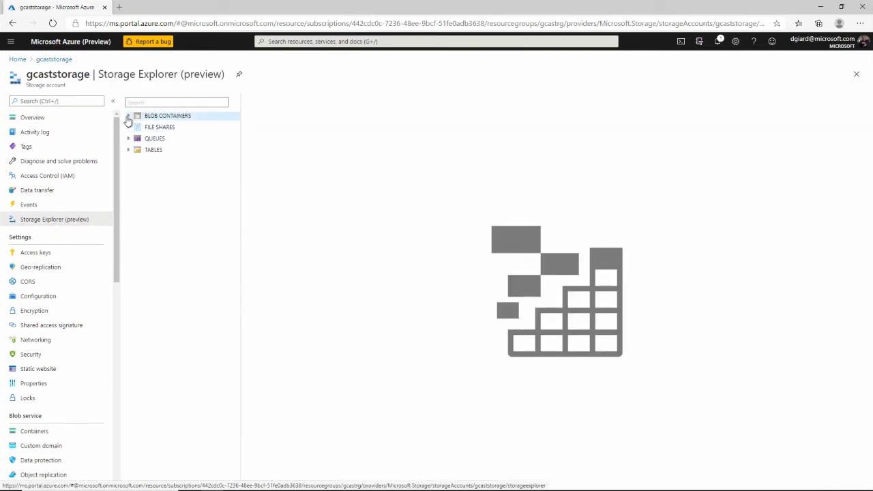
left_click(166, 115)
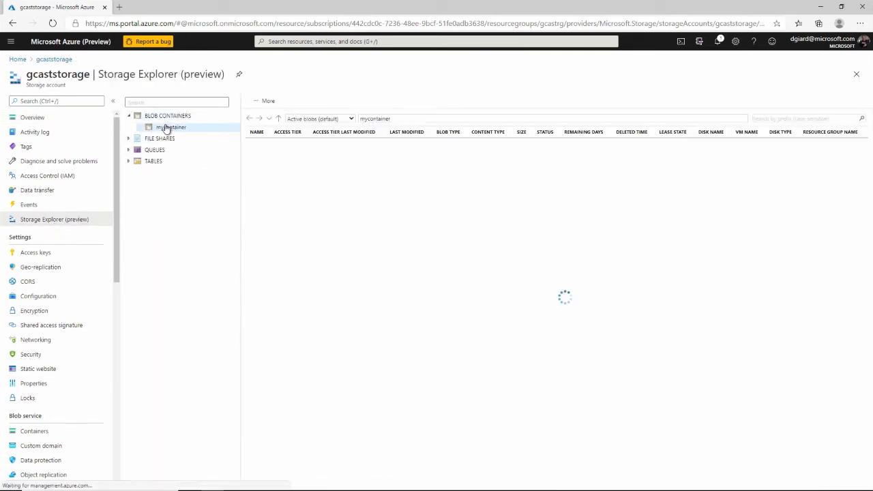
left_click(172, 129)
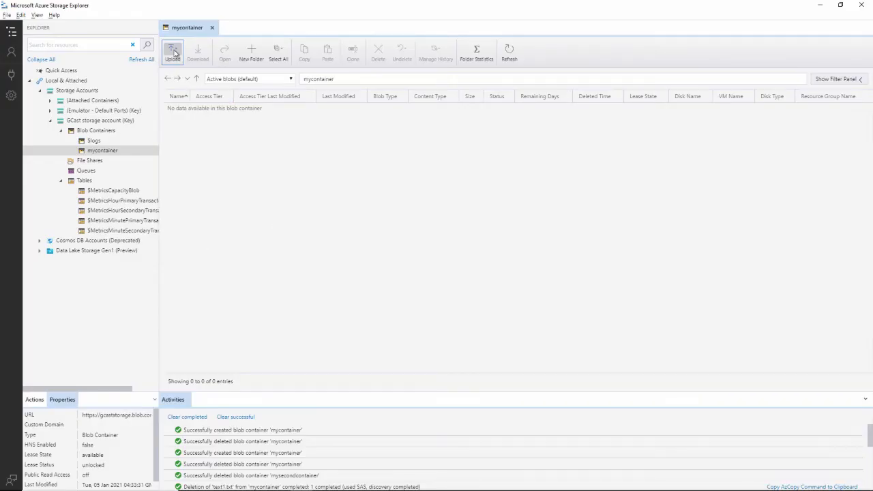
Upload myfile.txt from C:\gcast into mycontainer via Upload Files and refresh the listing.
left_click(172, 52)
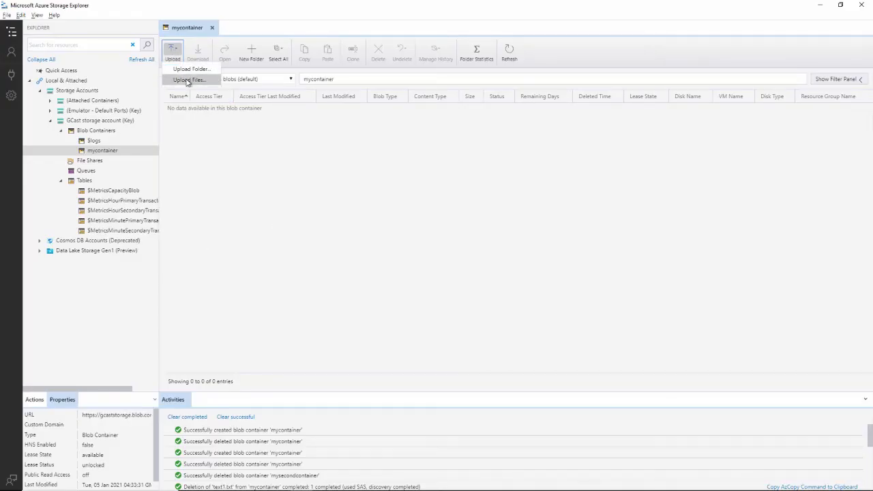
left_click(191, 79)
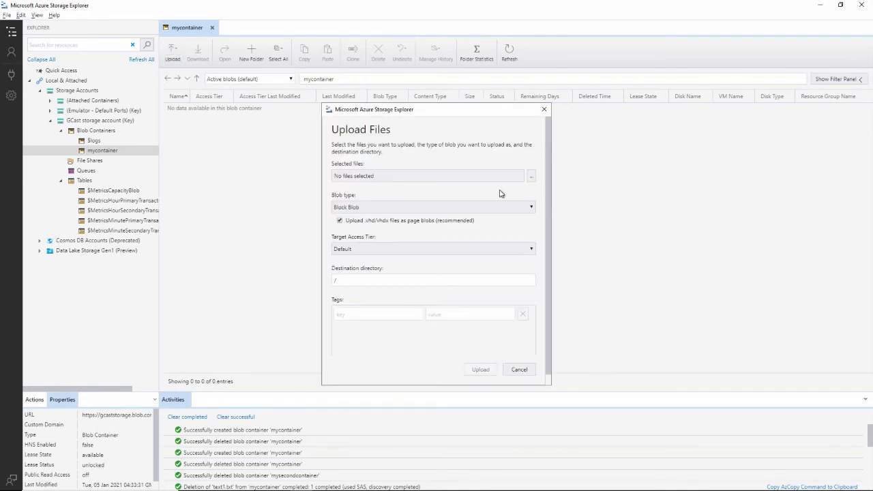
left_click(531, 176)
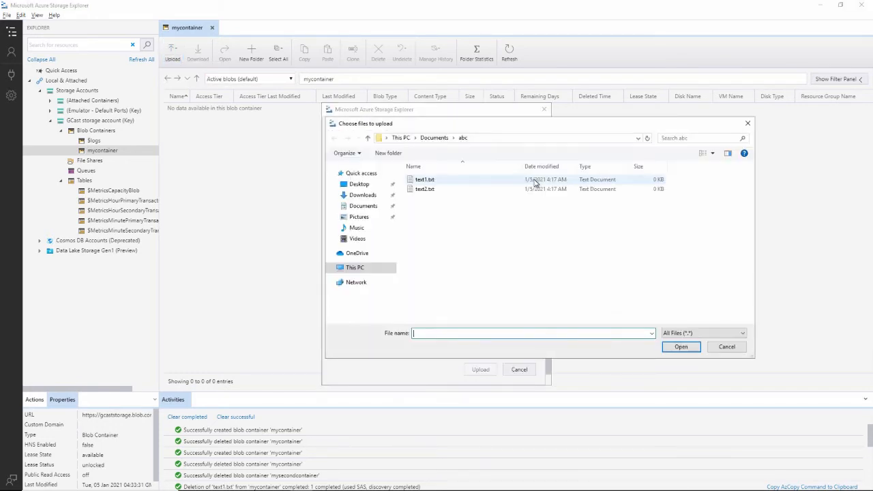
type("\\g")
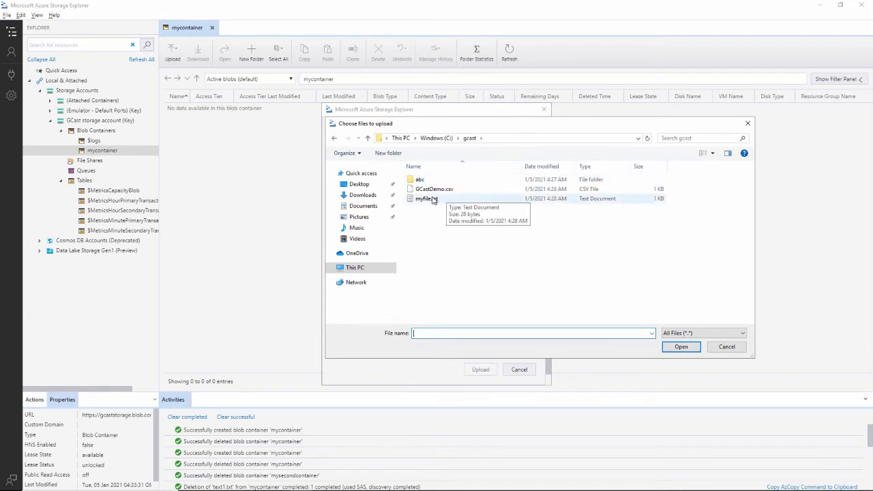
left_click(680, 346)
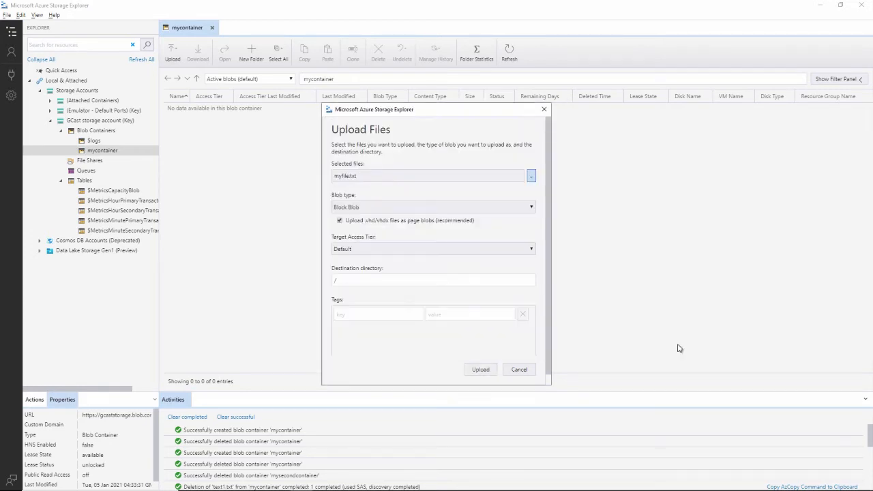
left_click(519, 369)
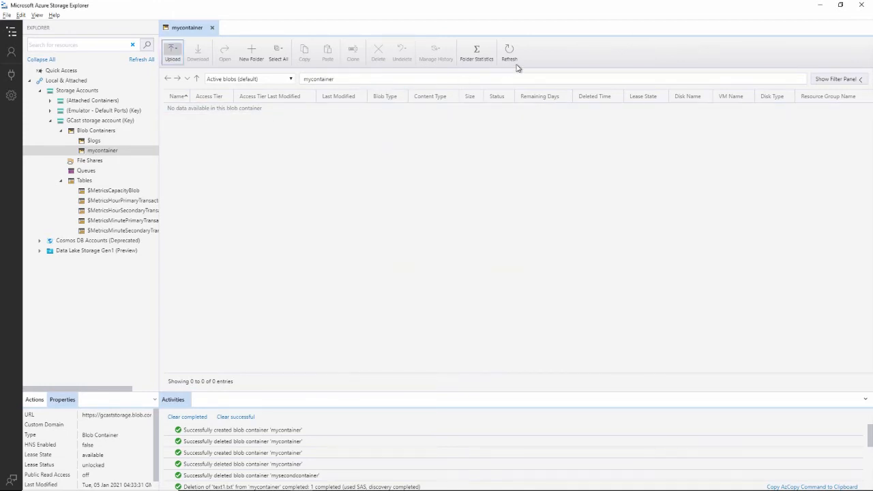
left_click(509, 52)
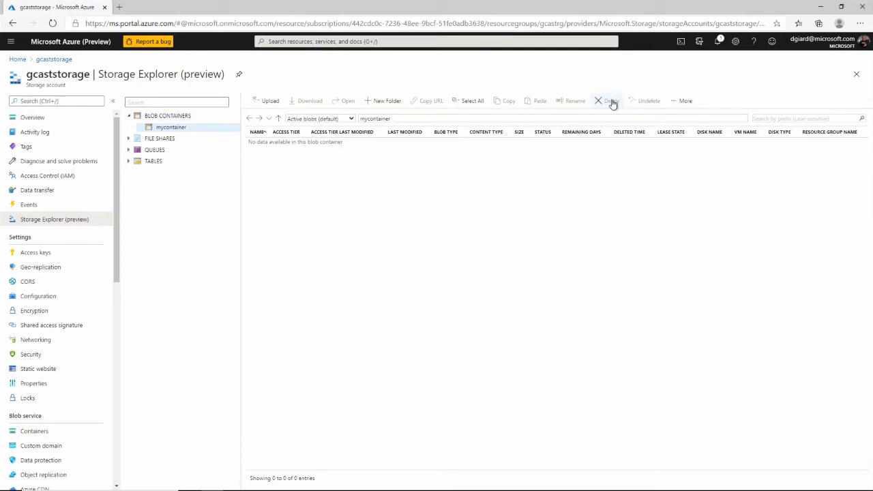
Refresh mycontainer in the portal via More so myfile.txt appears as a block blob.
left_click(684, 101)
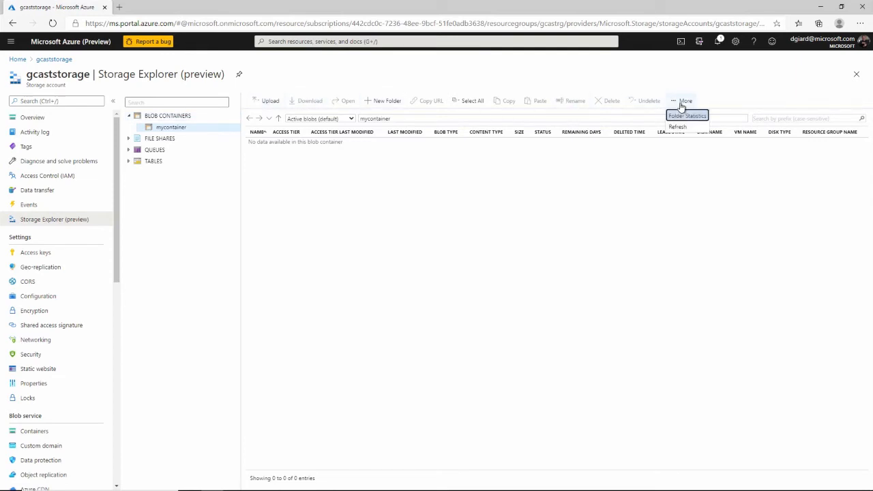
left_click(676, 127)
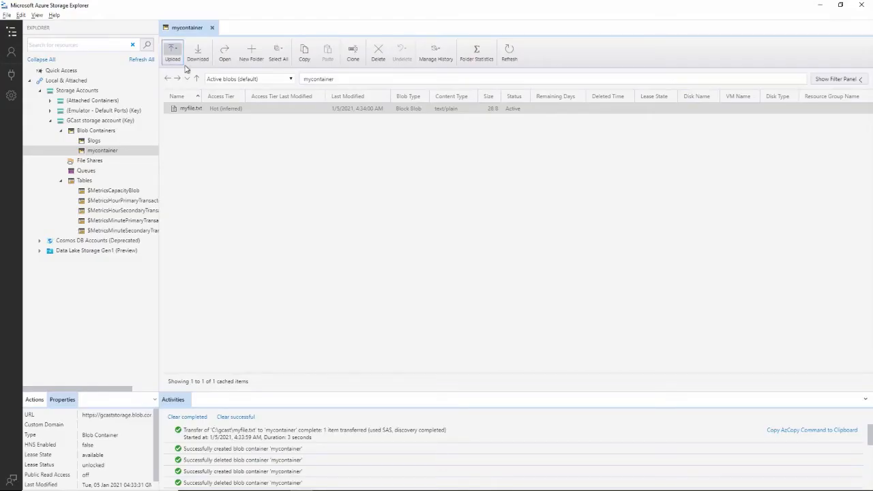
Upload the whole C:\gcast\abc folder into mycontainer via Upload Folder.
left_click(172, 51)
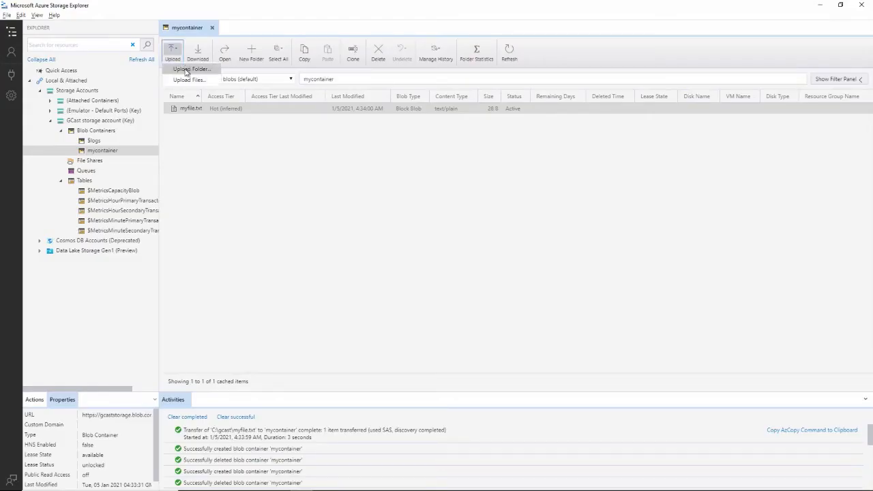
left_click(192, 69)
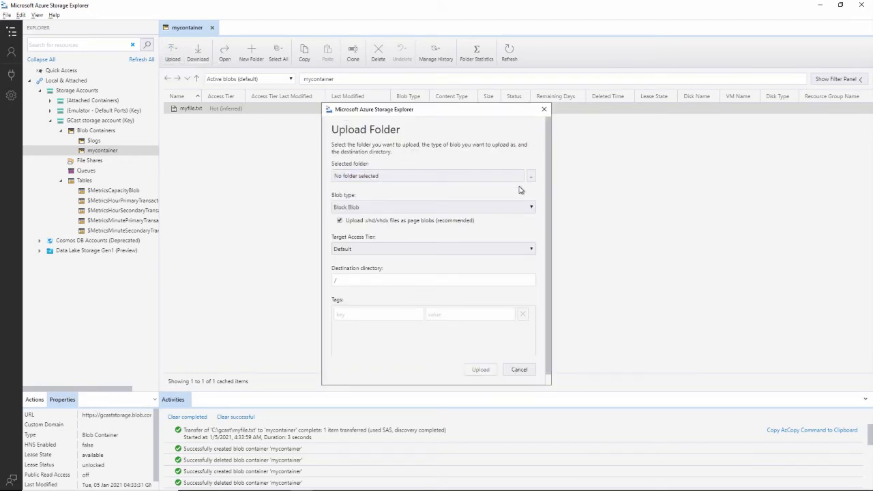
left_click(531, 175)
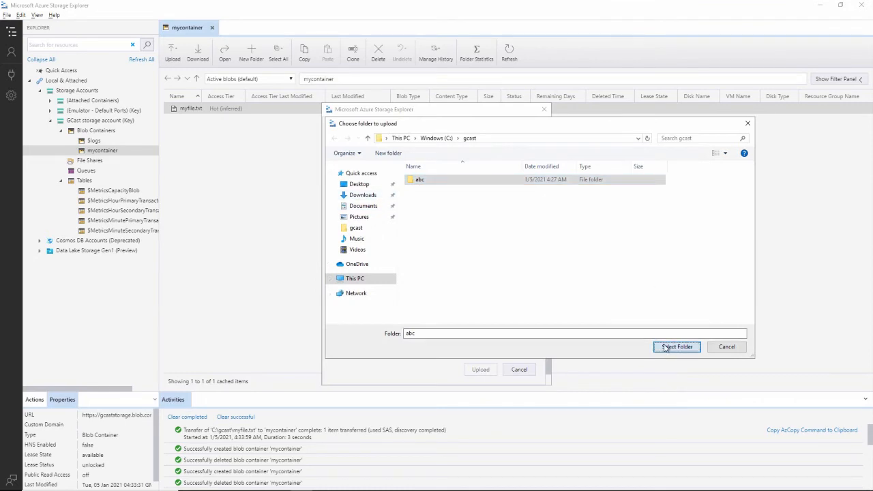
left_click(677, 347)
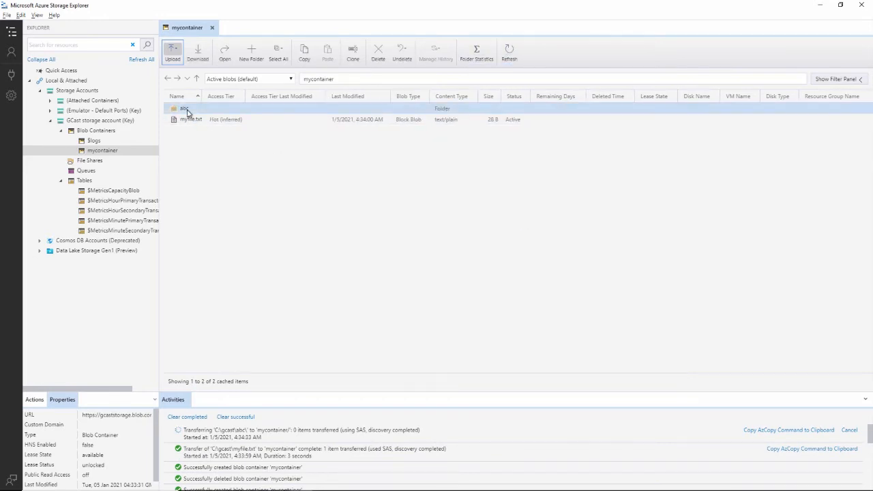
Enter the uploaded abc folder and view the local file1.txt for comparison, then close it.
double_click(184, 109)
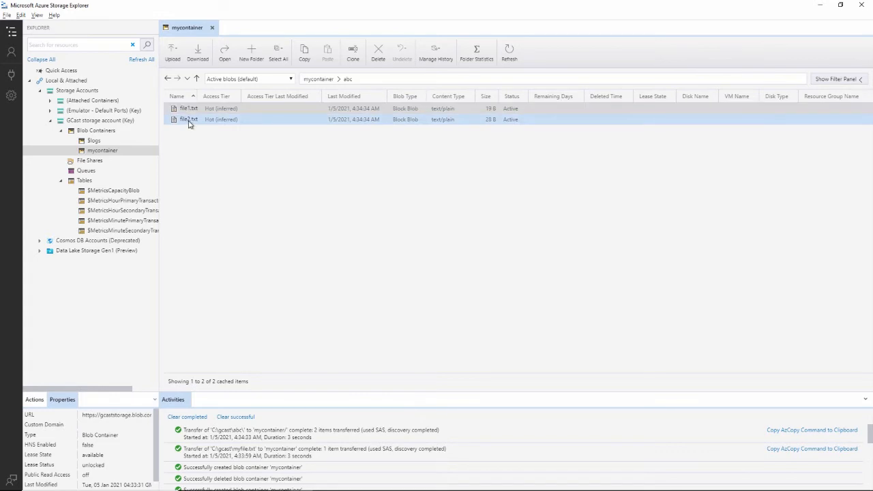
left_click(190, 109)
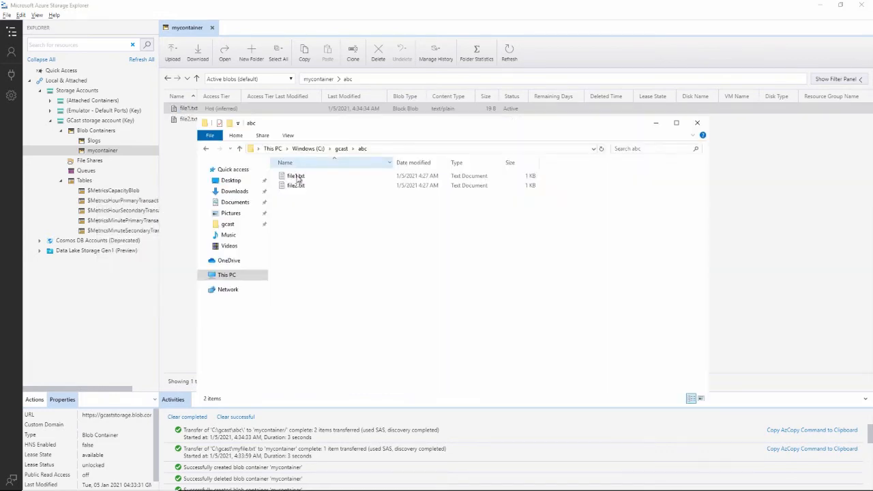
double_click(291, 176)
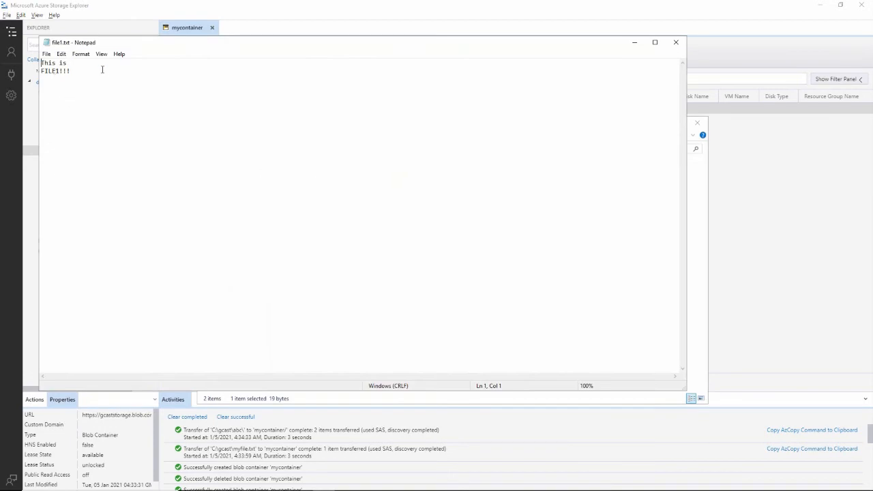
left_click(677, 42)
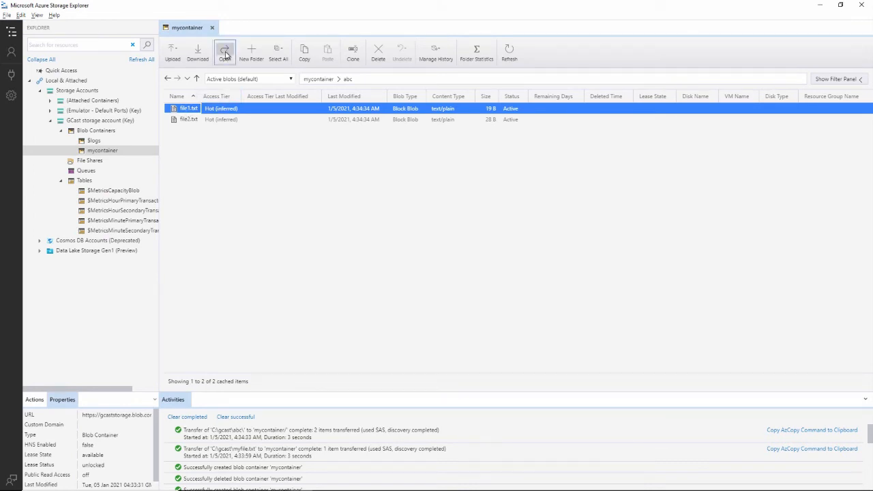
View file1.txt from the container in Notepad via Open, then close Notepad.
left_click(197, 52)
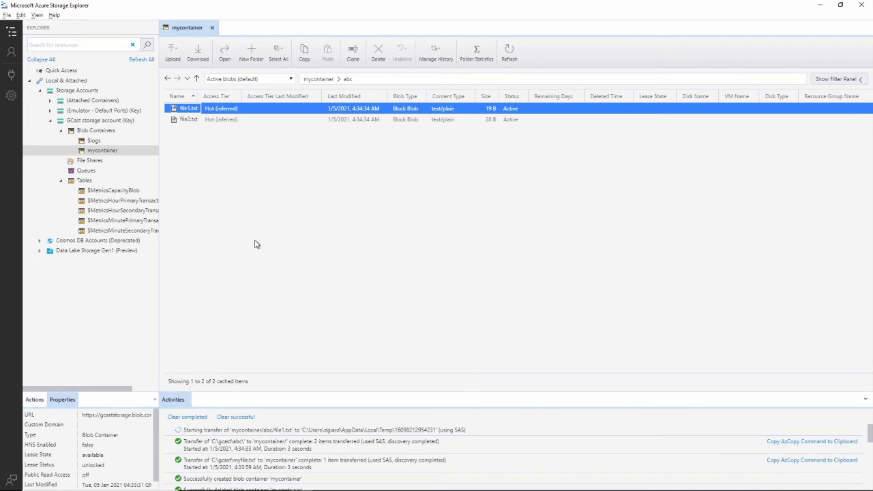
double_click(188, 109)
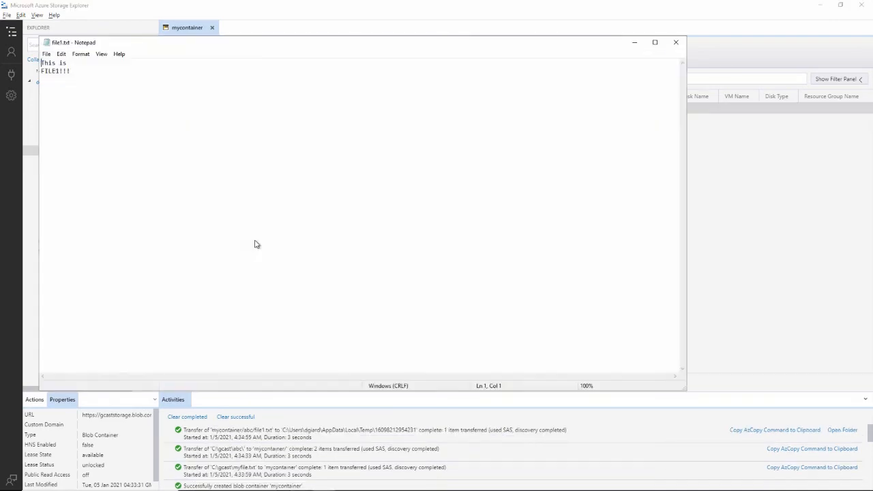
mouse_move(26, 129)
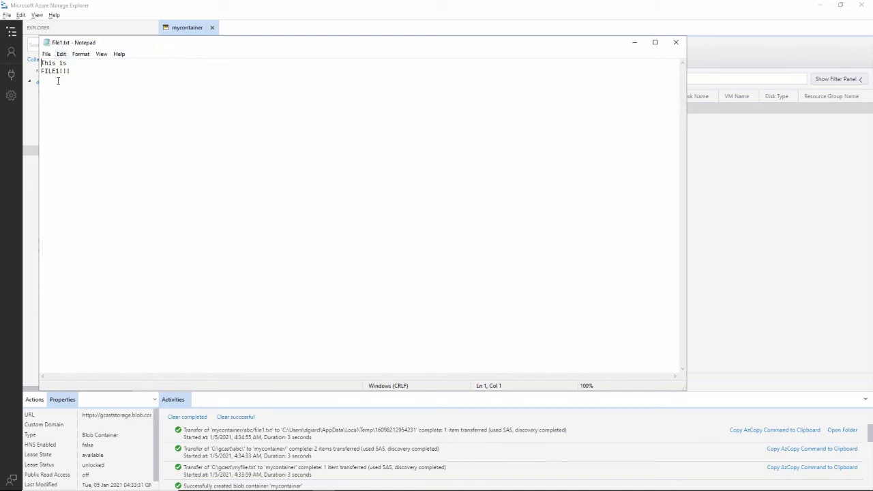
key("enter")
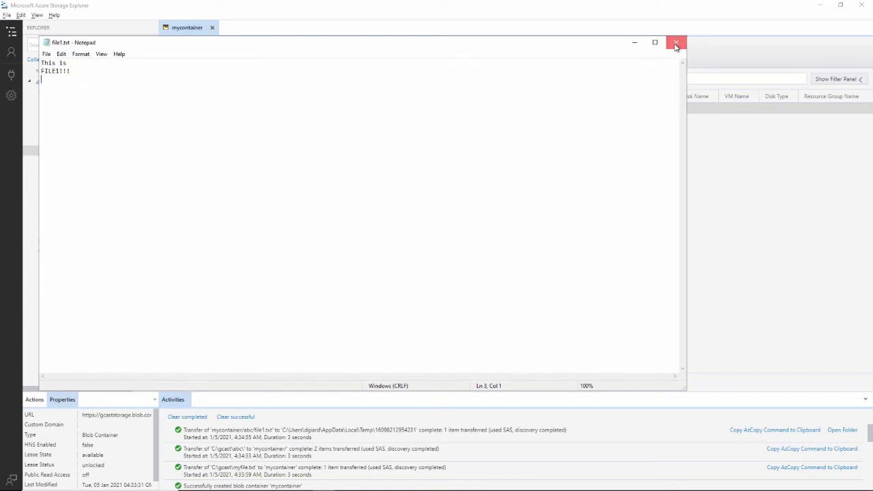
left_click(677, 42)
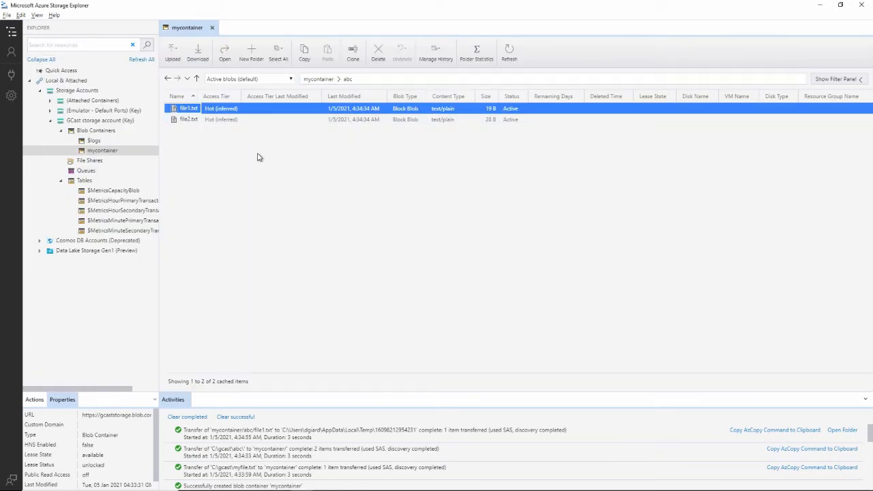
Delete file2.txt from the abc folder so only file1.txt remains.
left_click(190, 120)
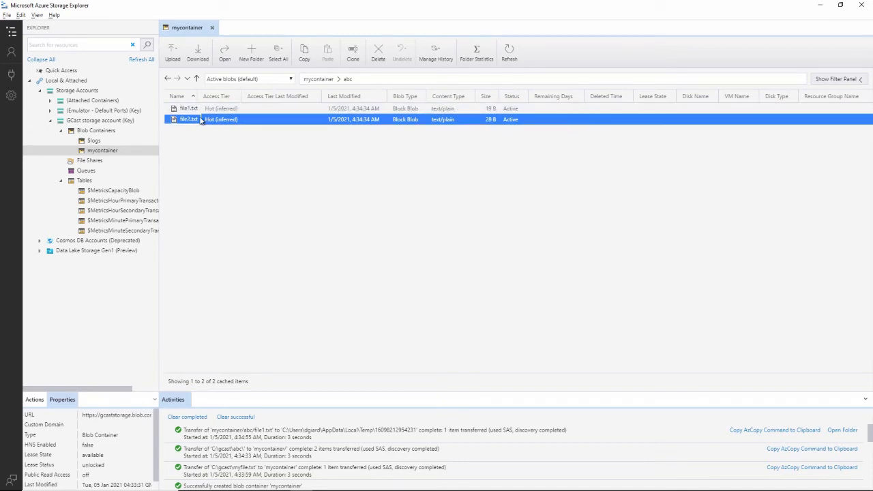
left_click(188, 110)
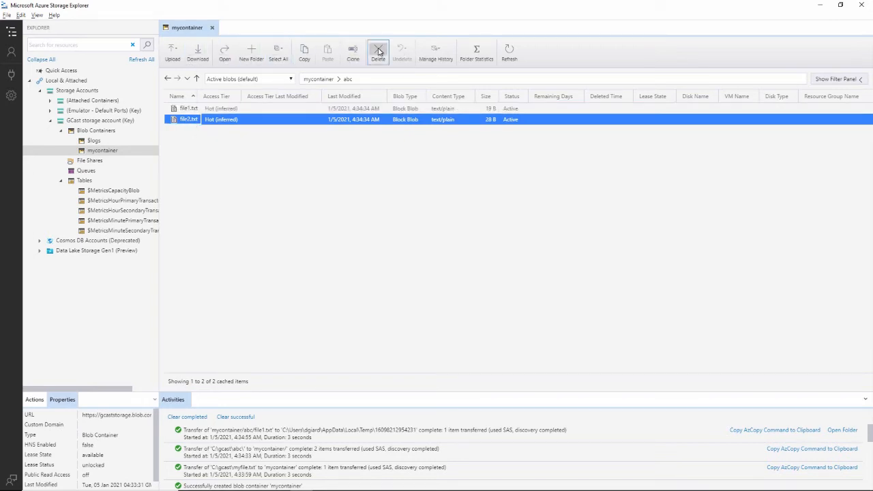
left_click(378, 52)
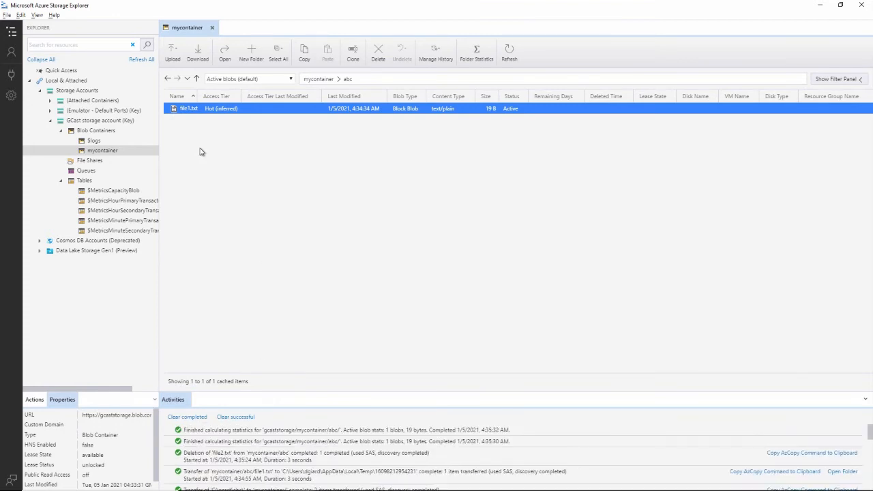
Create a new table named mytable under the account's Tables node.
left_click(113, 191)
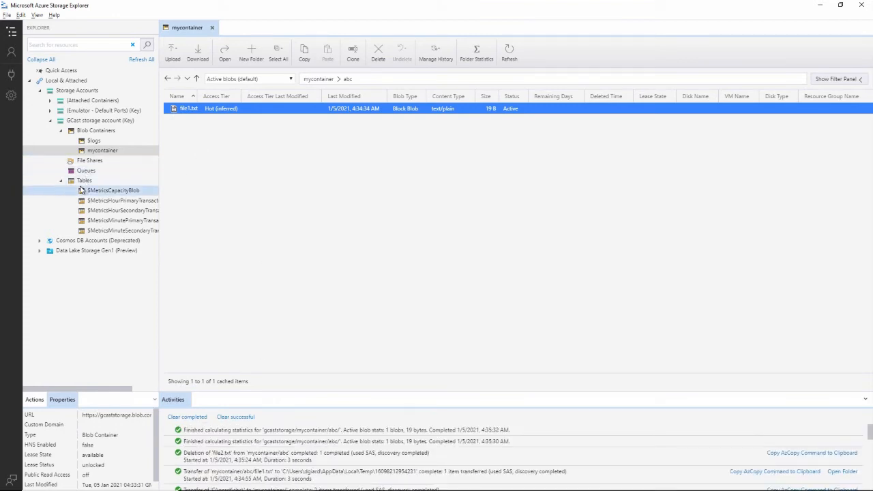
left_click(85, 180)
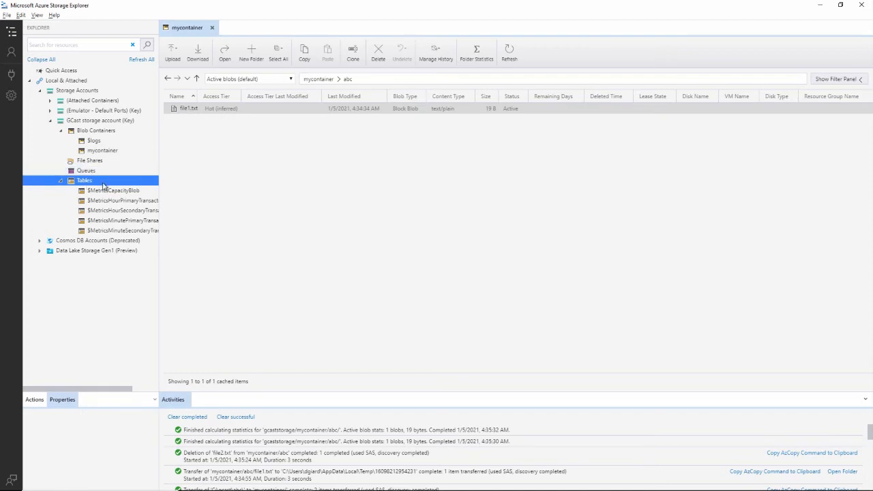
right_click(85, 180)
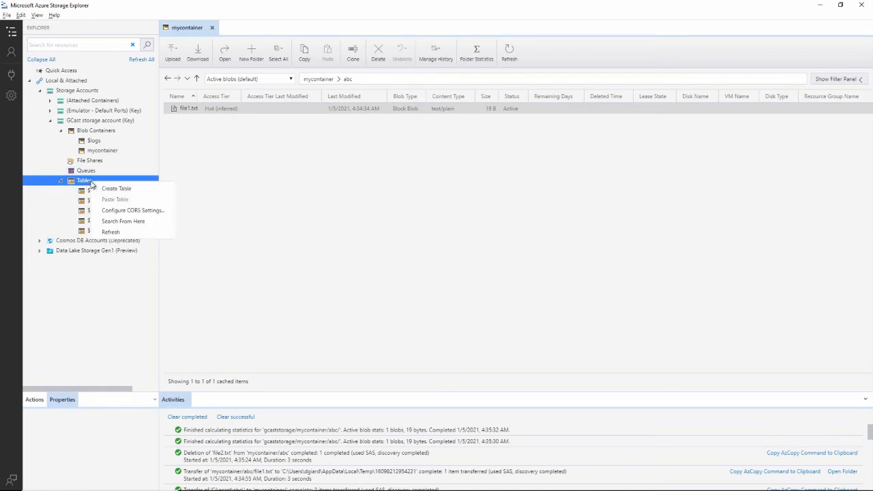
left_click(117, 188)
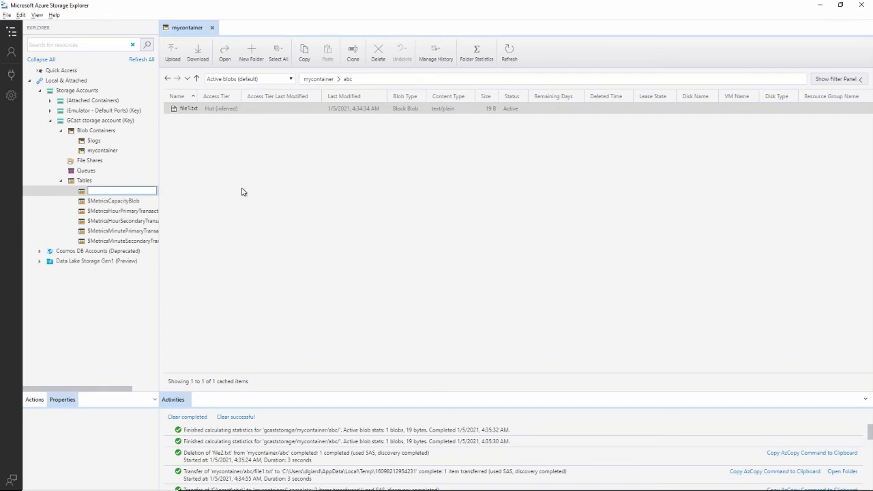
type("mytable")
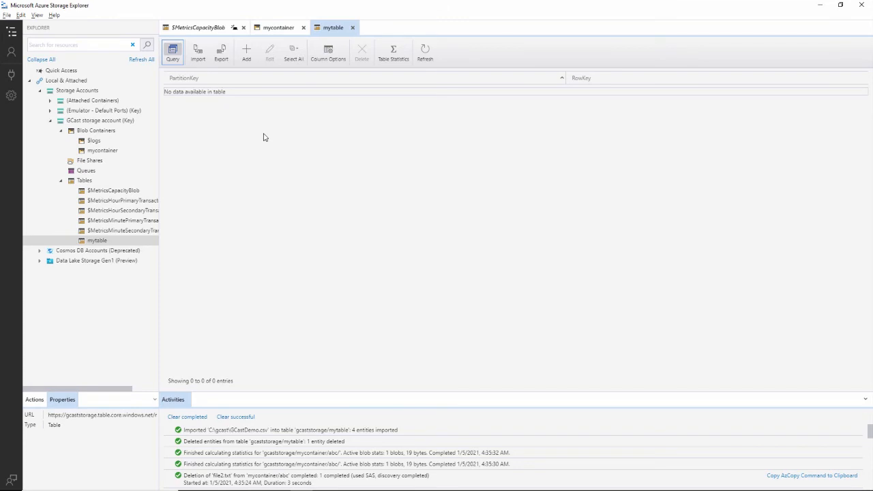
mouse_move(283, 129)
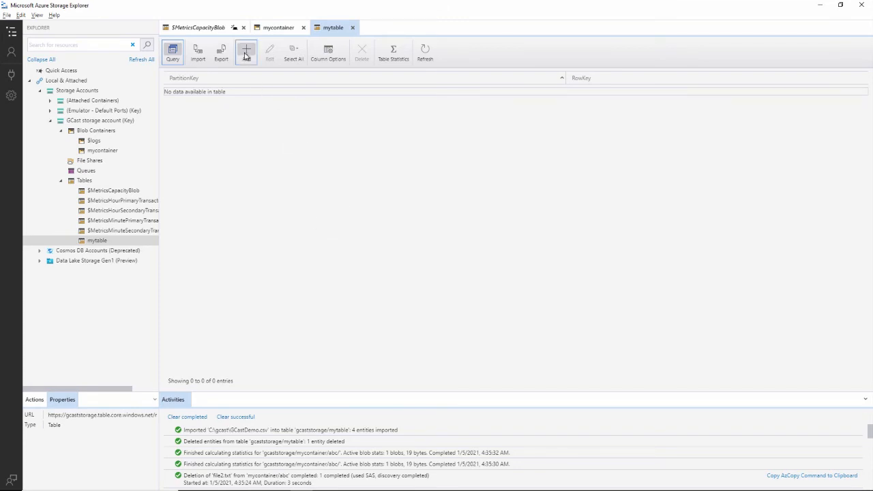
Start a new entity with PartitionKey 1, RowKey 1, FirstName Scott and LastName Allen.
left_click(246, 52)
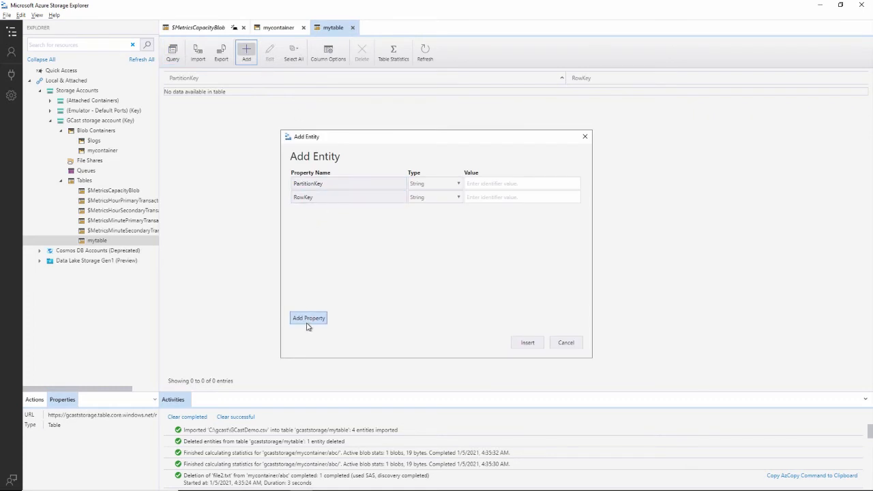
left_click(522, 183)
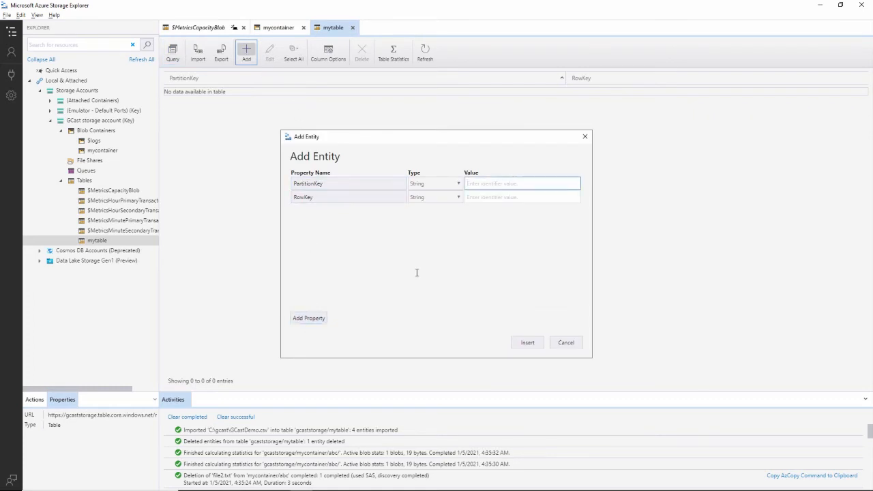
type("1")
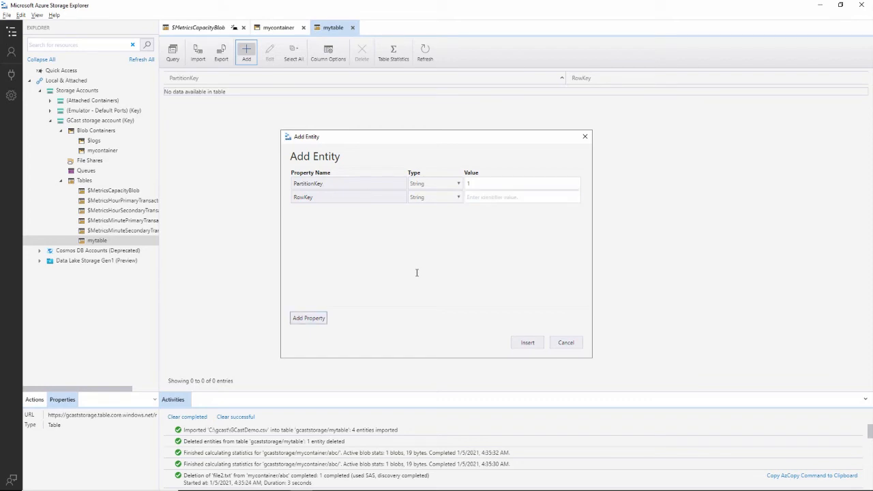
left_click(521, 197)
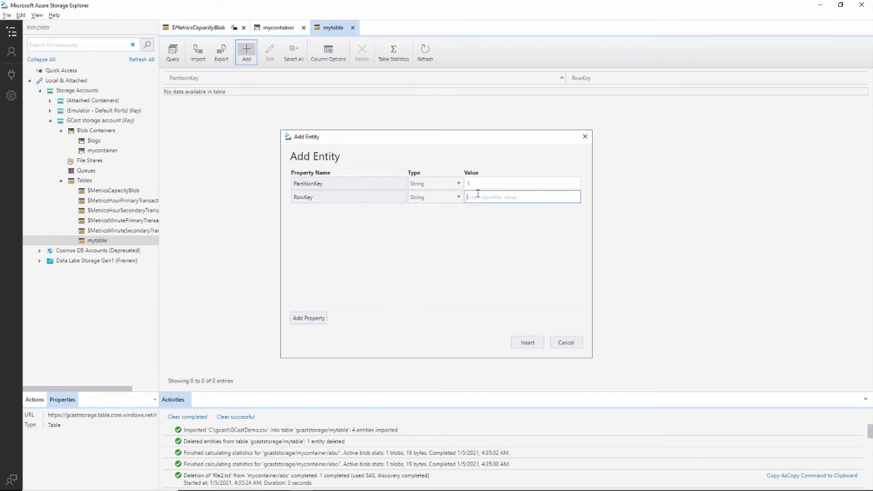
type("1")
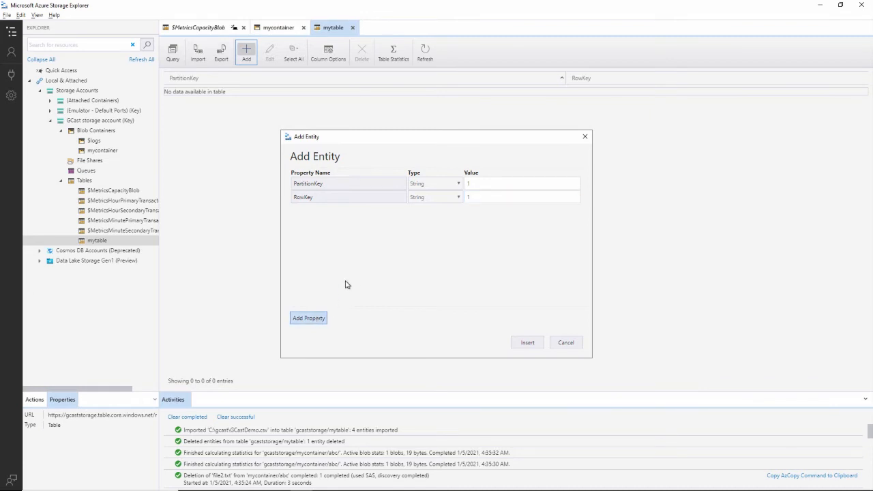
type("FirstName")
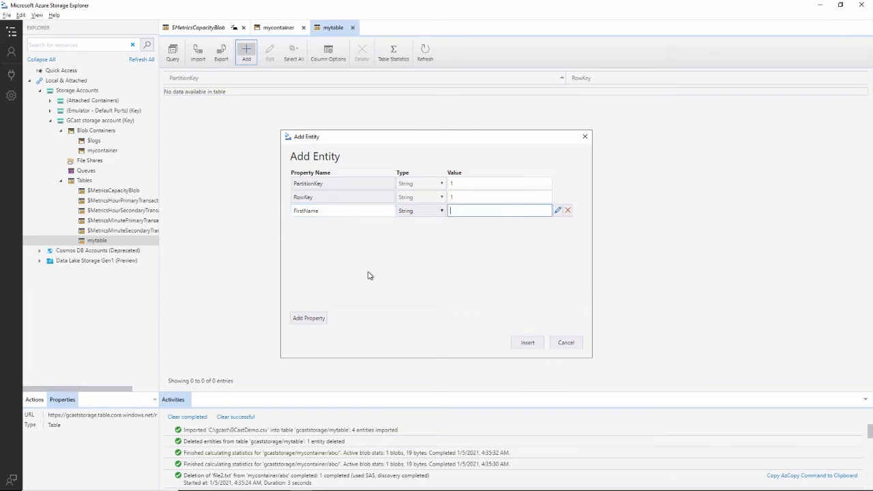
type("Scott")
type("L")
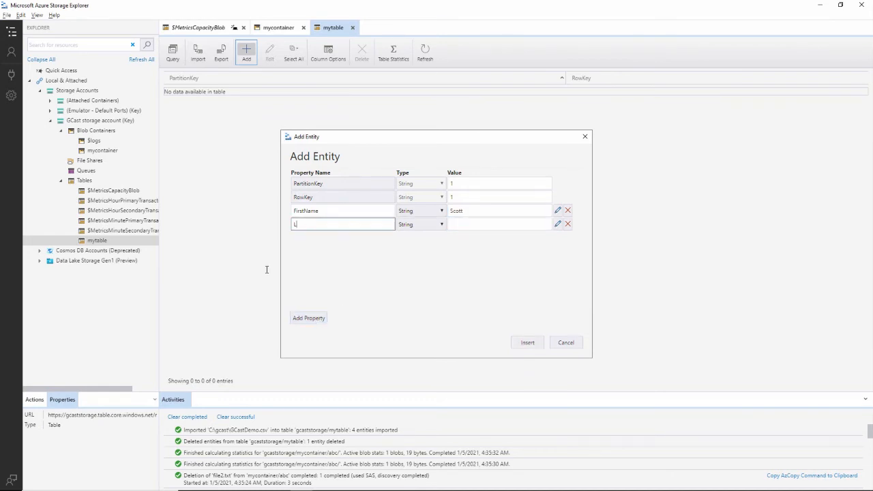
type("astName")
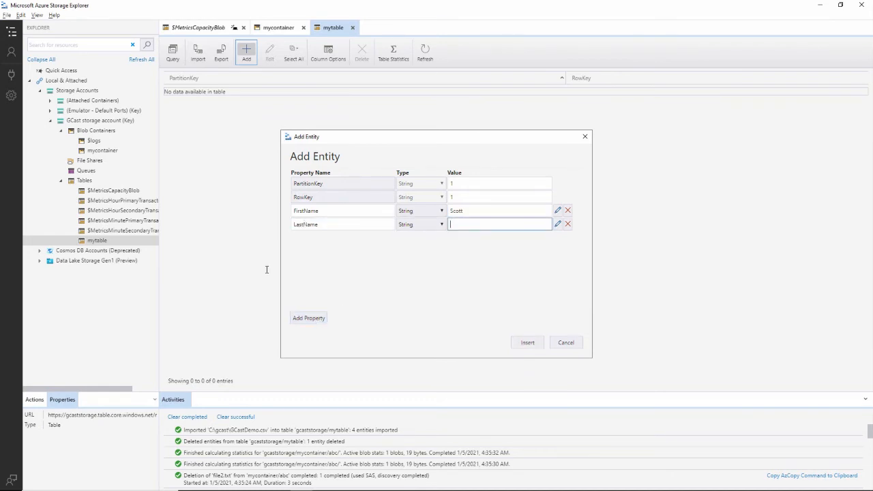
type("Allen")
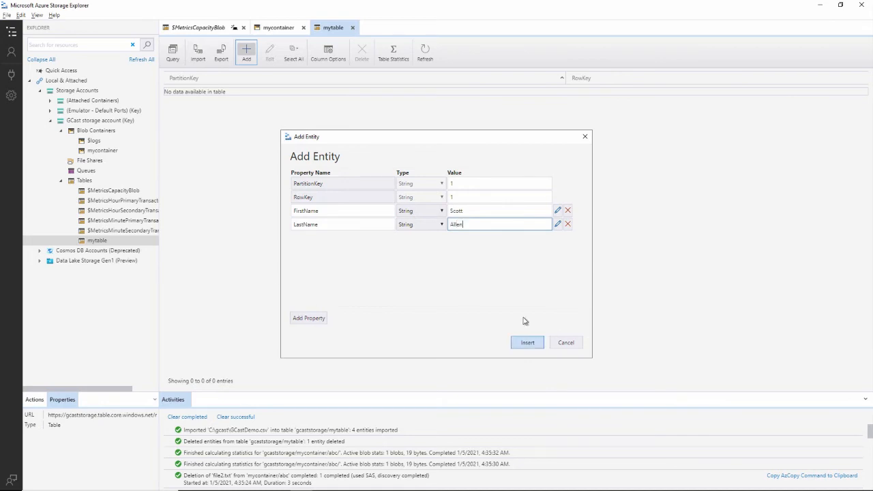
Add Level 1000 (Int32) and IsActive Boolean FALSE properties, then insert the entity into mytable.
left_click(308, 318)
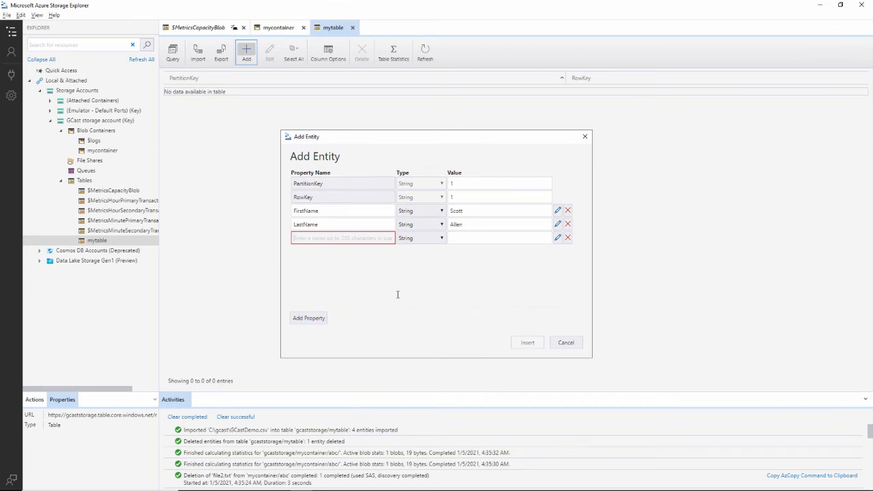
type("Level")
left_click(500, 237)
type("1")
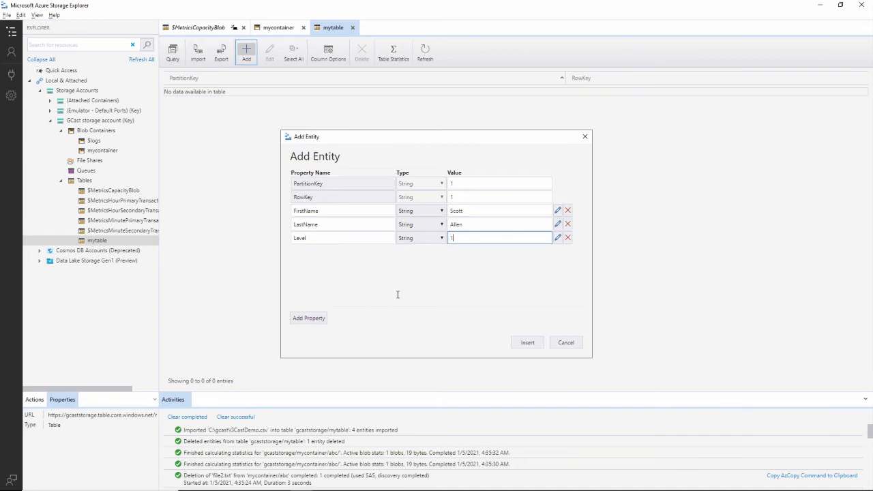
type("000")
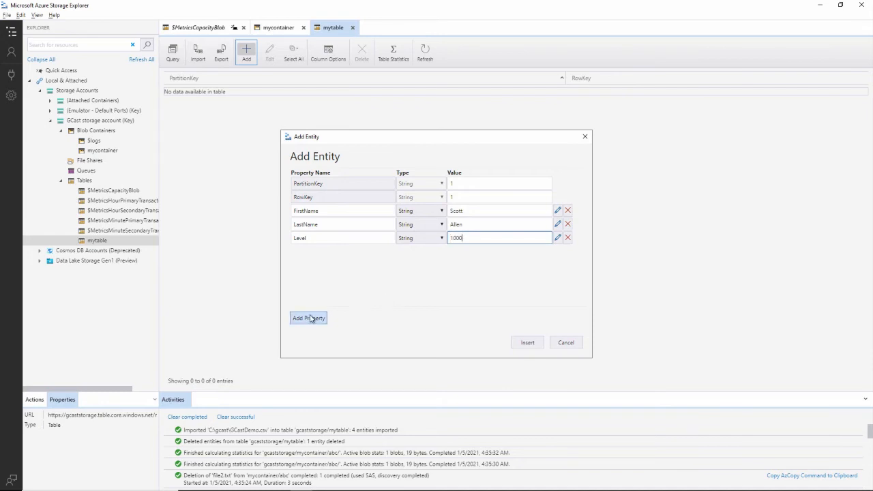
left_click(308, 318)
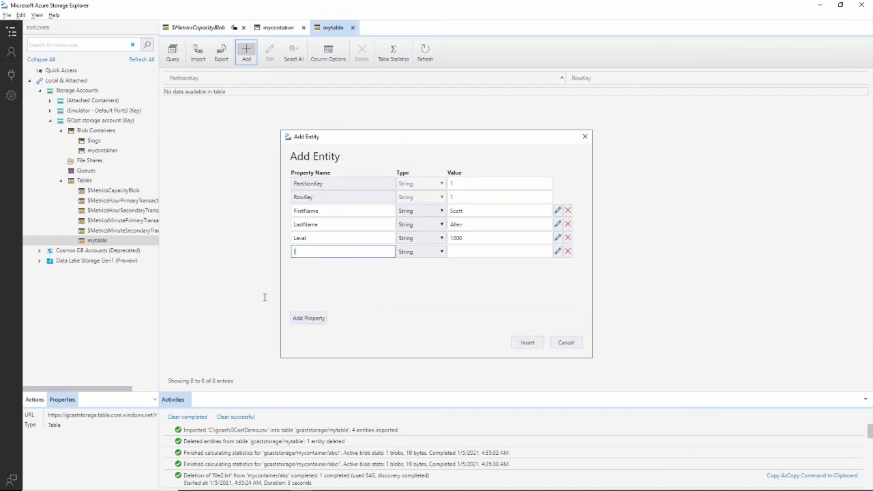
type("IsActive")
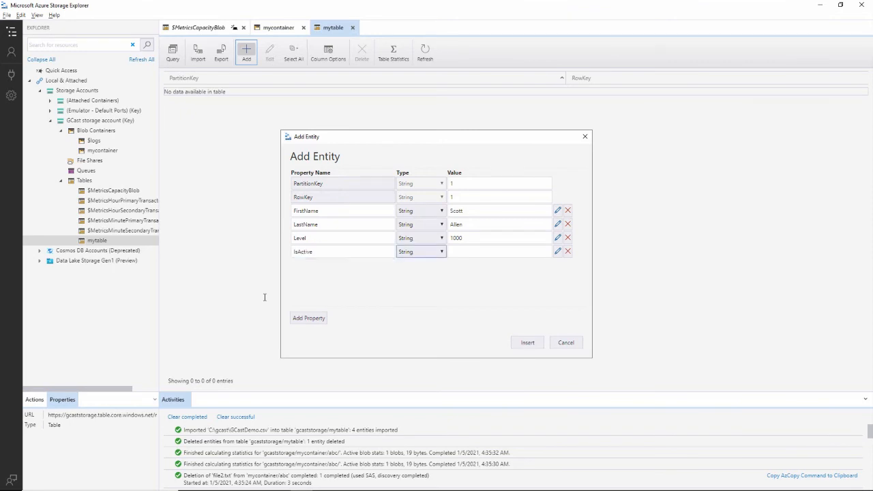
mouse_move(390, 272)
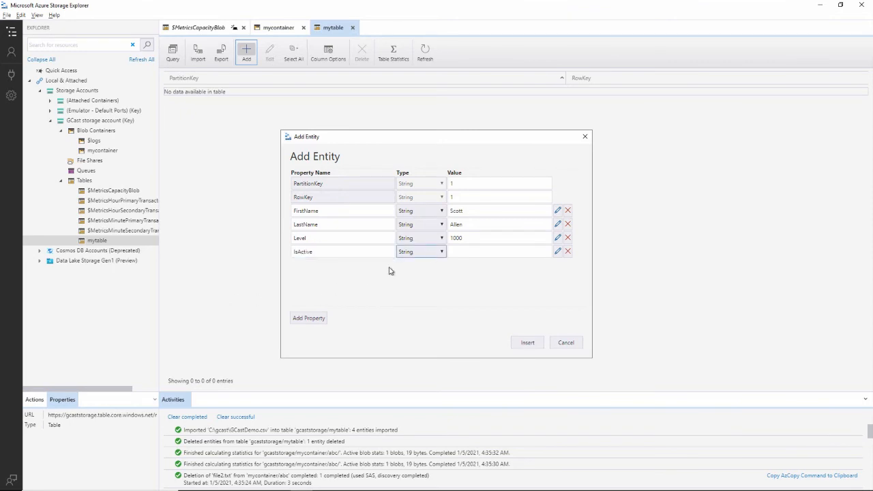
left_click(420, 237)
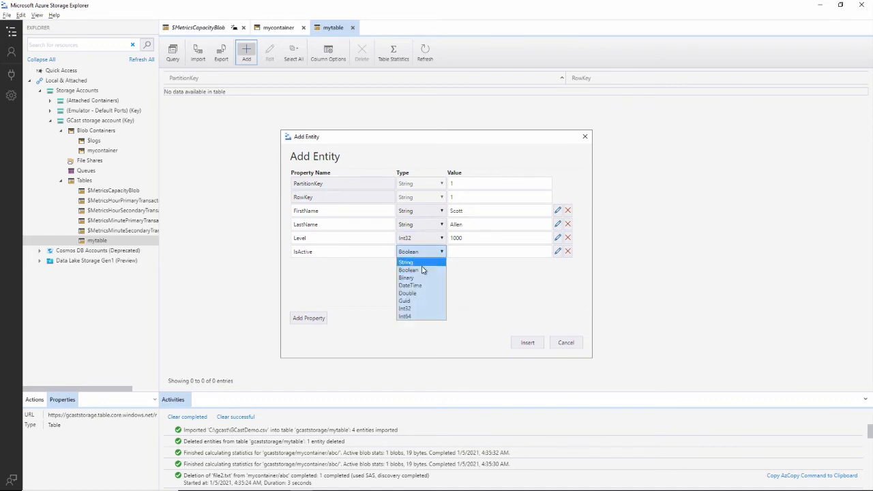
left_click(408, 270)
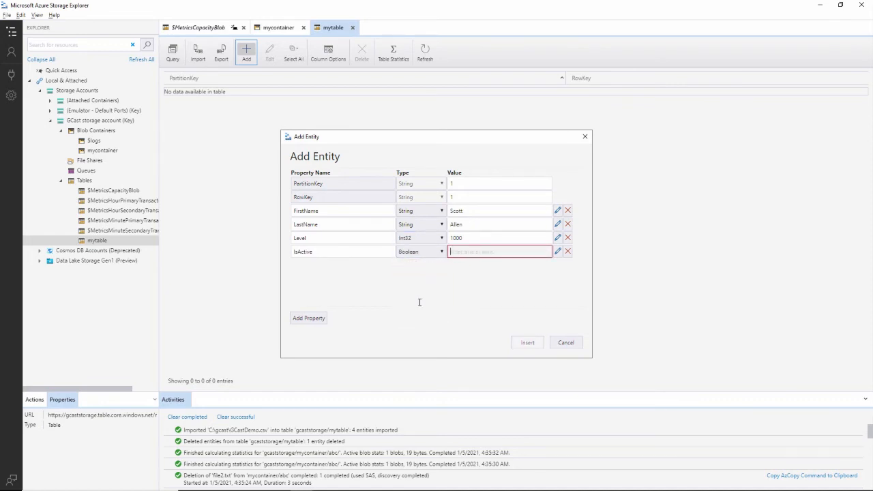
type("F")
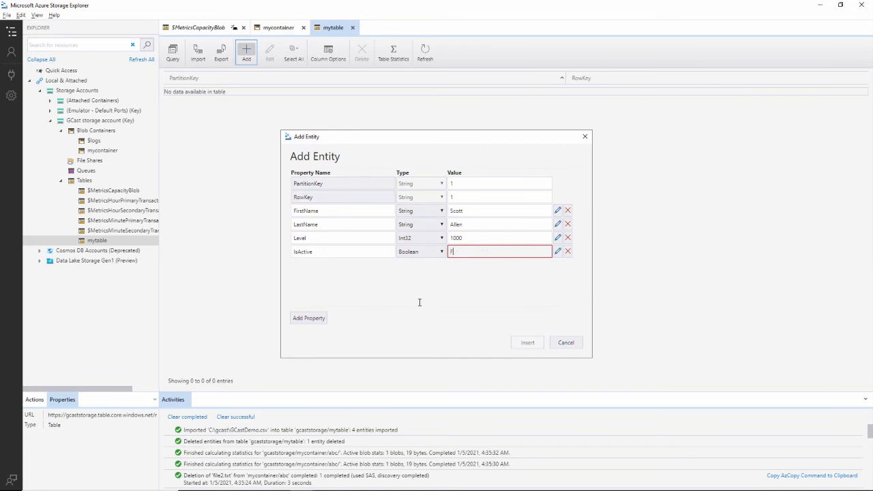
type("ALSE")
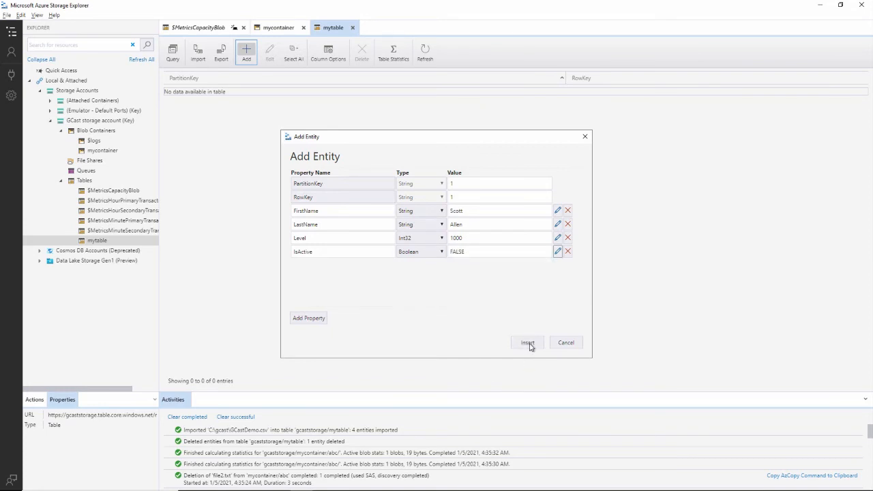
left_click(527, 342)
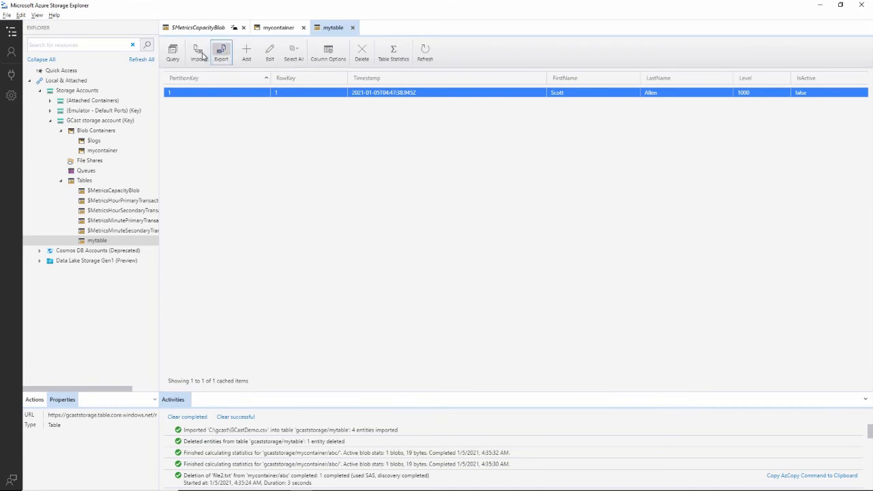
Start an Import into mytable with GCastDemo.csv chosen and bring up the gcast folder window.
left_click(199, 53)
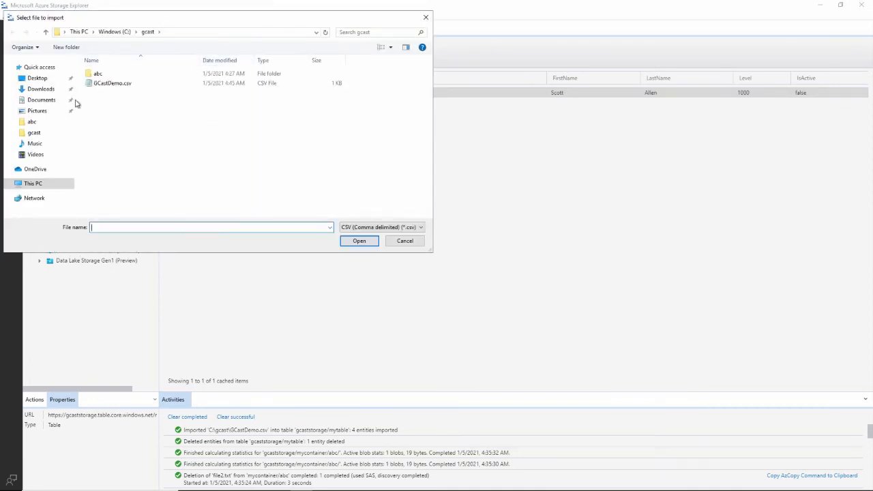
left_click(112, 84)
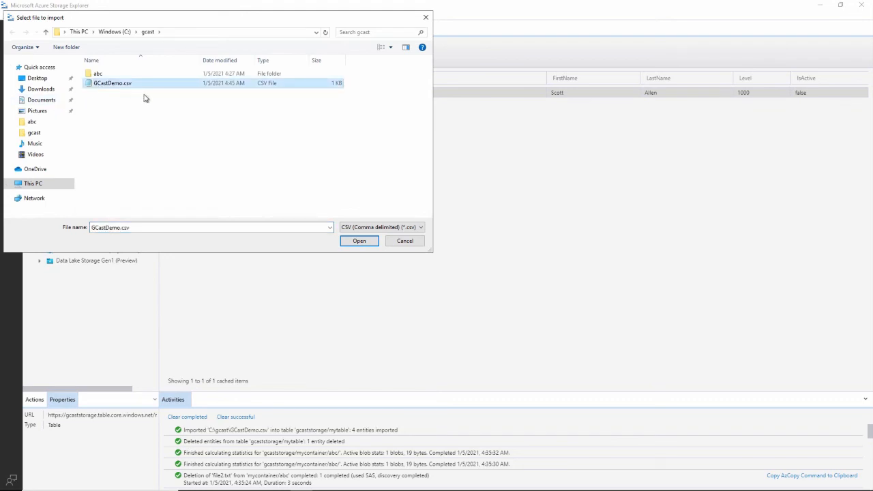
key("alt+tab")
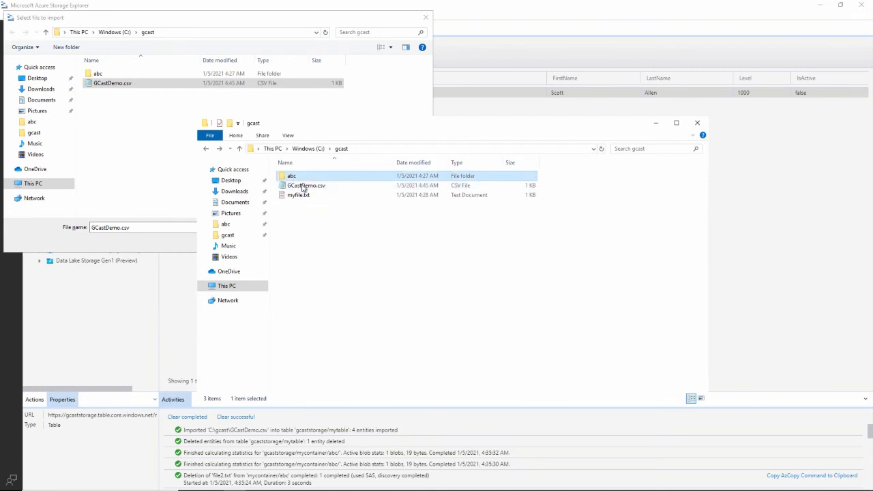
Review GCastDemo.csv's header and four rows in Notepad, keeping it chosen for import.
double_click(305, 186)
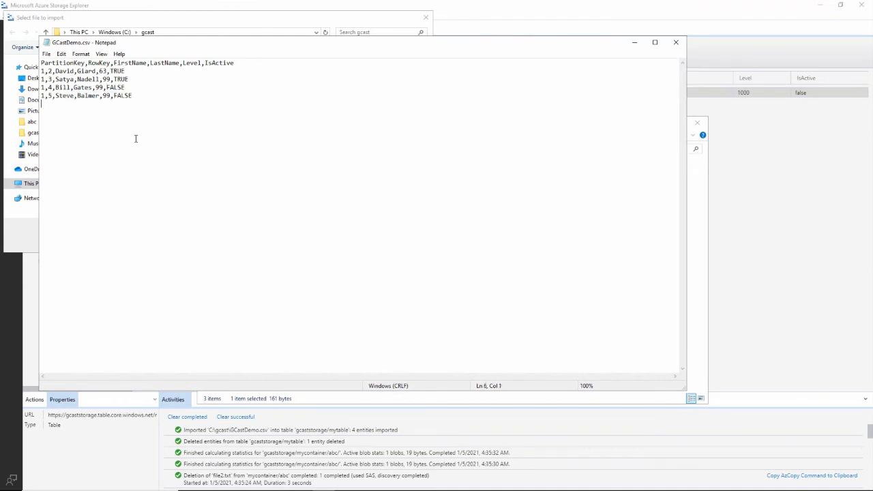
left_click(47, 55)
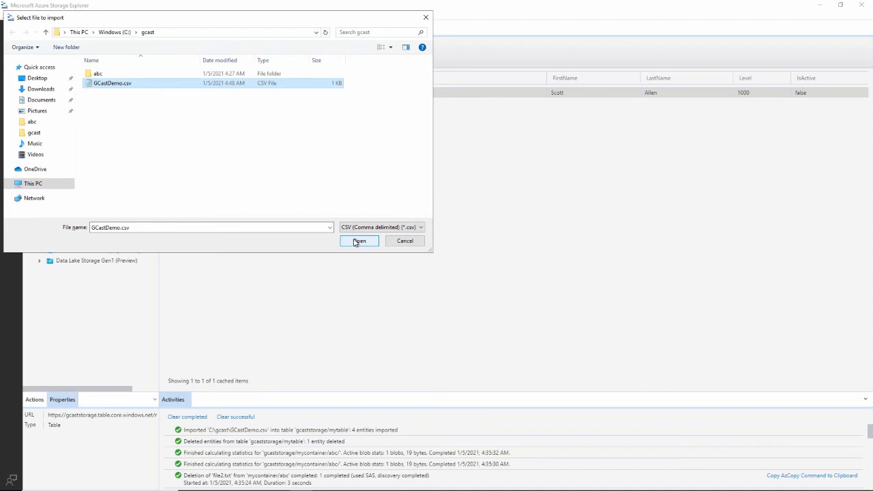
Import GCastDemo.csv's four entities into mytable so it holds five entities.
left_click(359, 240)
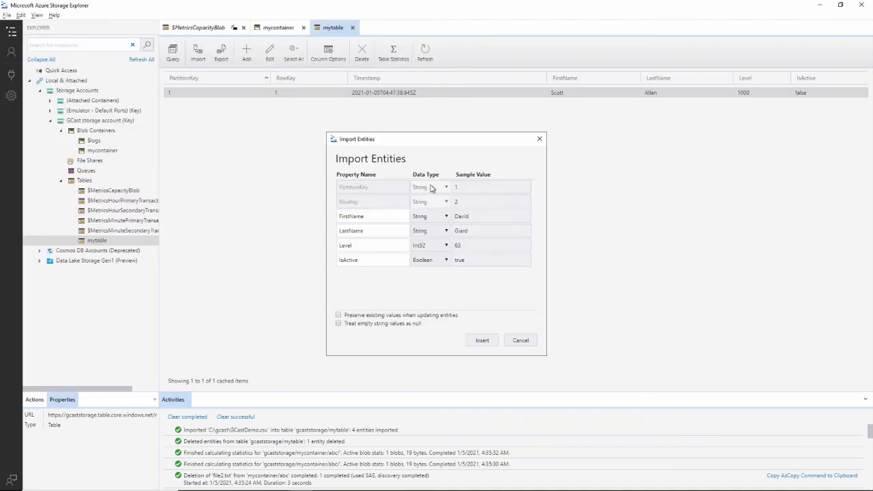
mouse_move(450, 282)
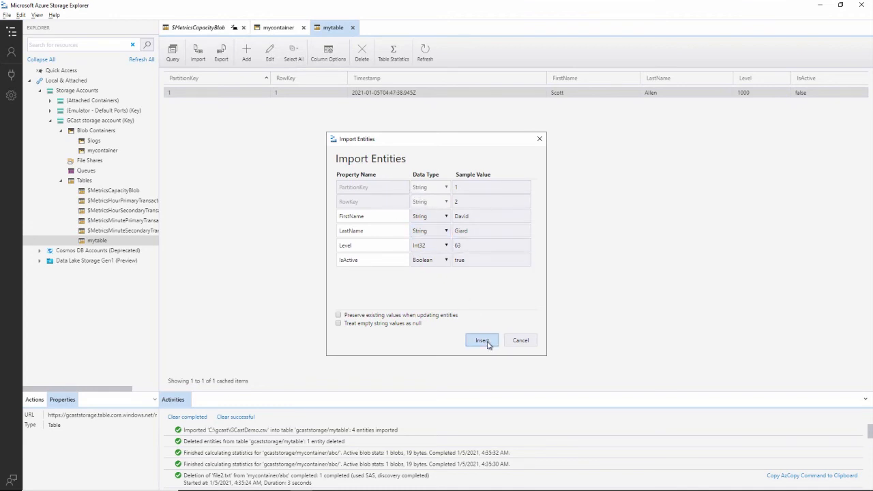
left_click(483, 341)
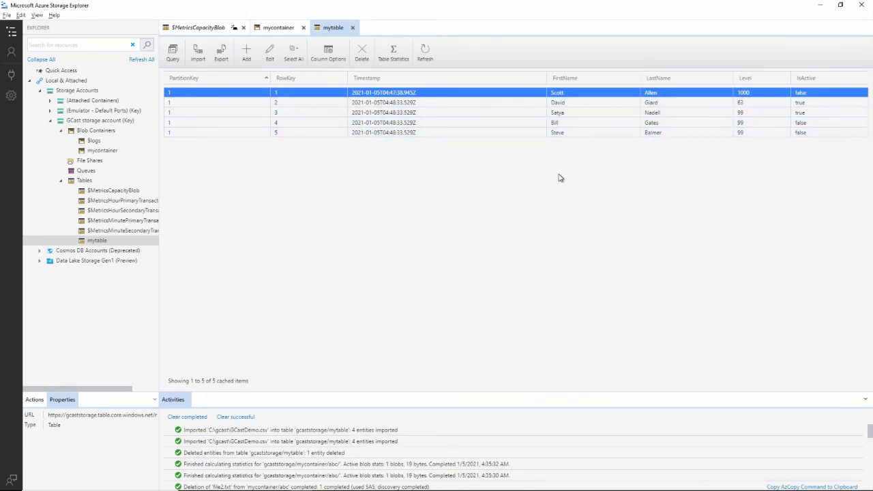
mouse_move(715, 106)
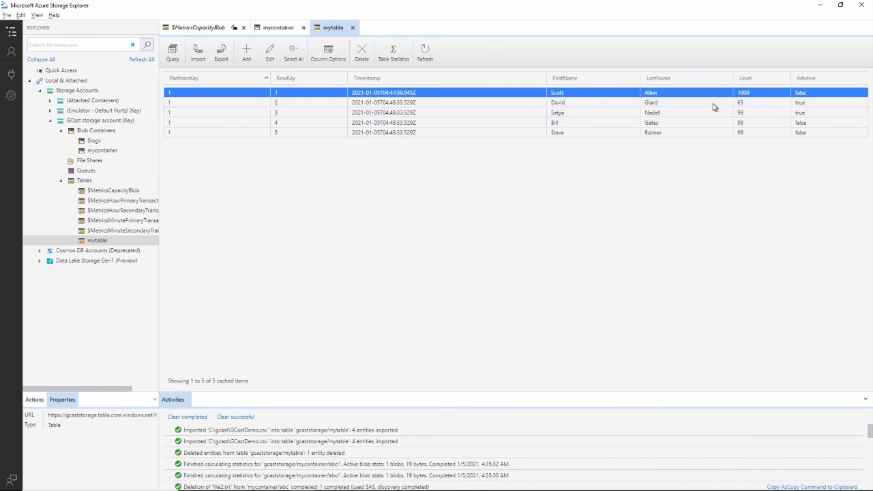
mouse_move(582, 131)
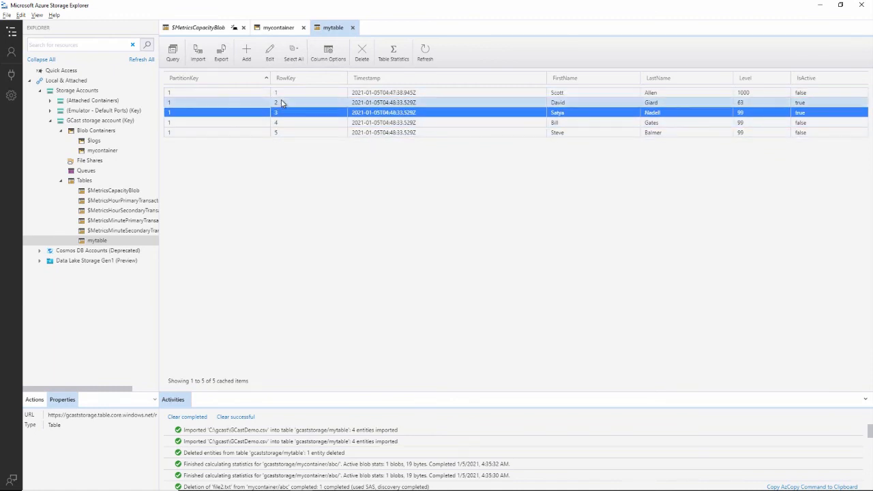
Delete the RowKey 4 and 5 entities (Bill Gates, Steve Balmer), leaving three in mytable.
left_click(362, 52)
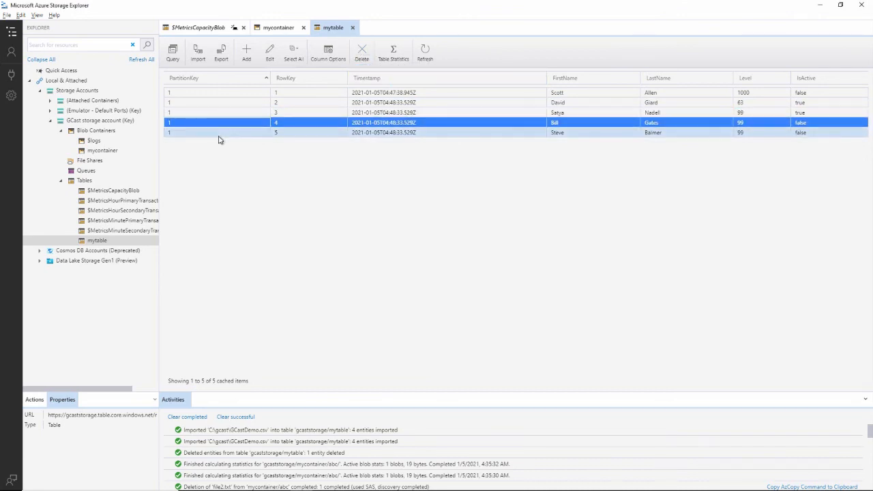
left_click(362, 52)
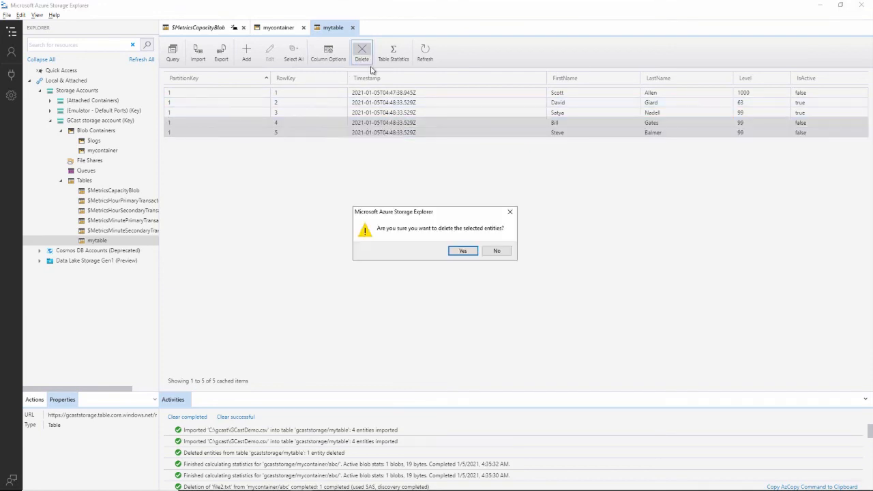
left_click(464, 252)
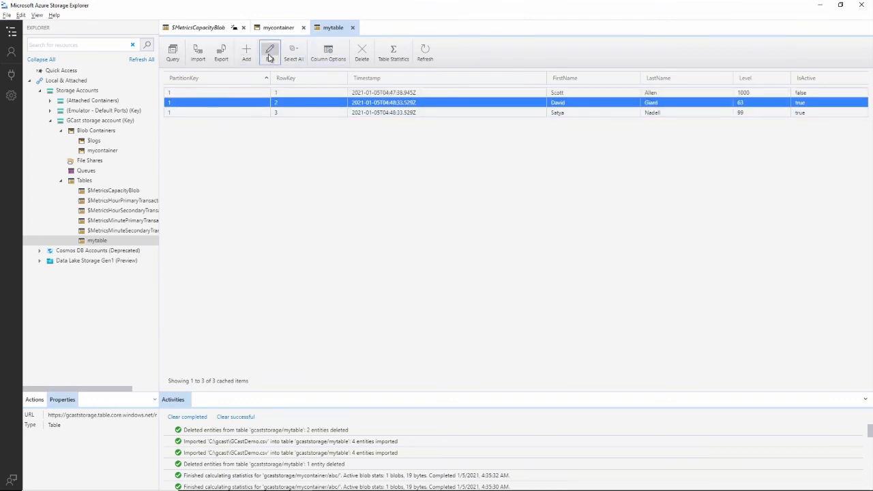
Edit the David entity so its FirstName reads Dav and its Level is 64, then update it.
left_click(270, 51)
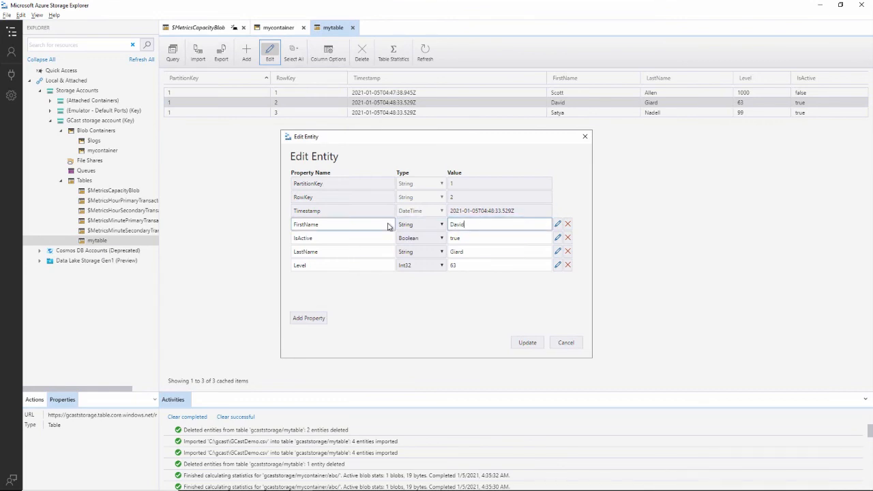
key("Backspace")
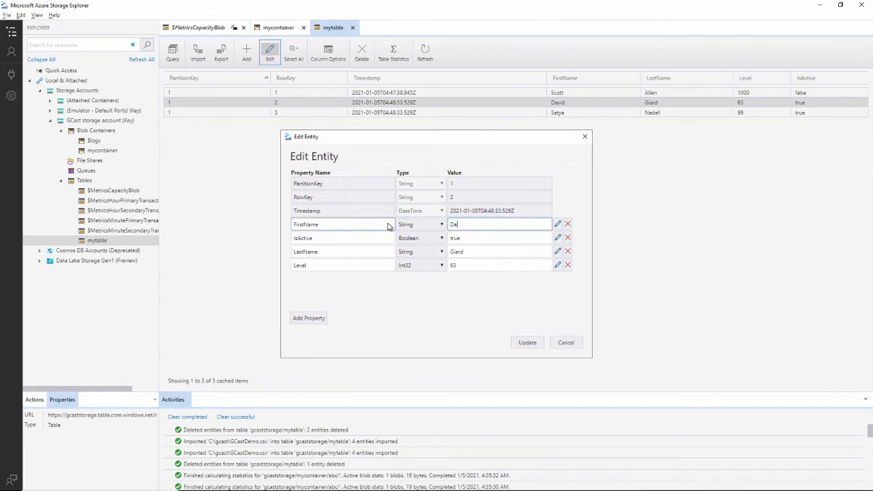
type("n")
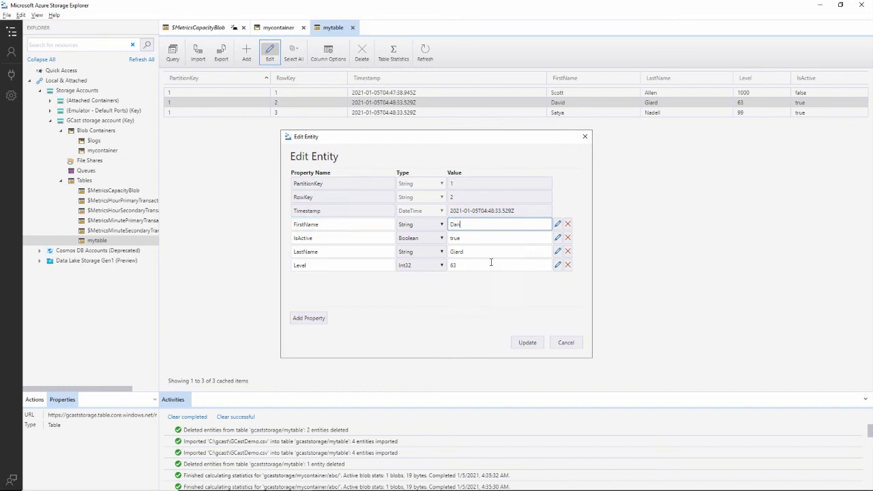
left_click(498, 265)
type("64")
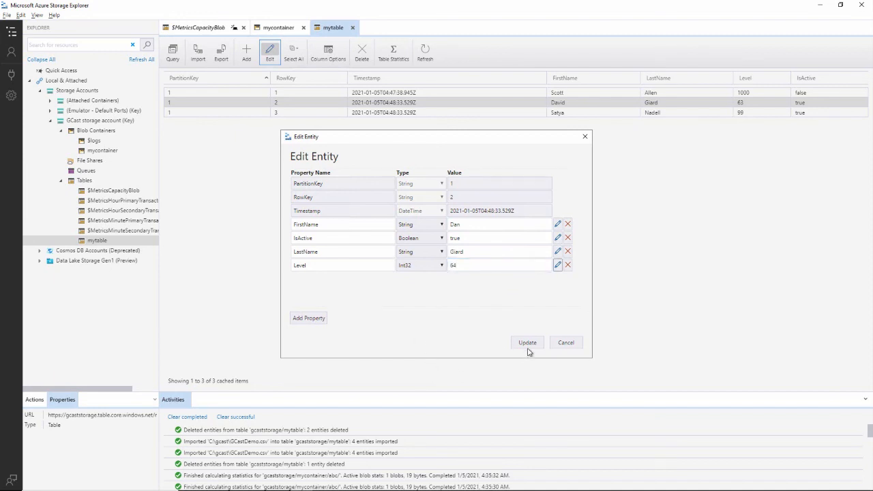
left_click(527, 342)
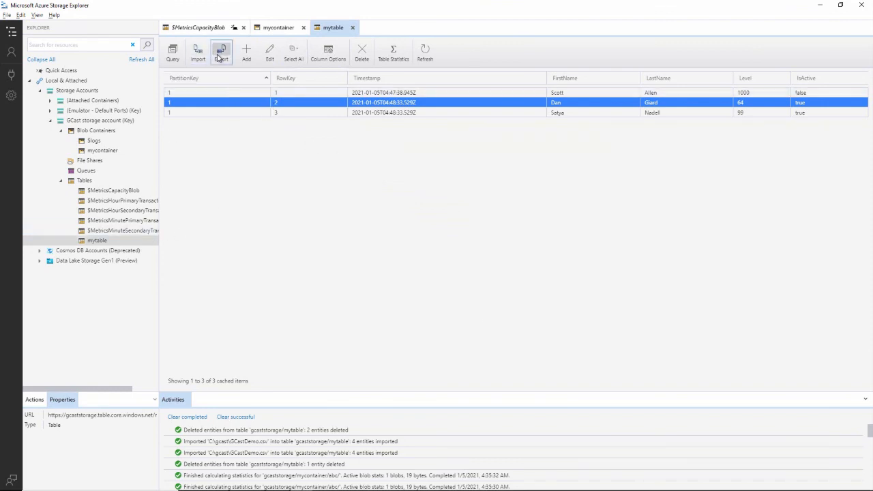
Export mytable's three entities as mytable.csv in Downloads and show it in its folder.
left_click(221, 52)
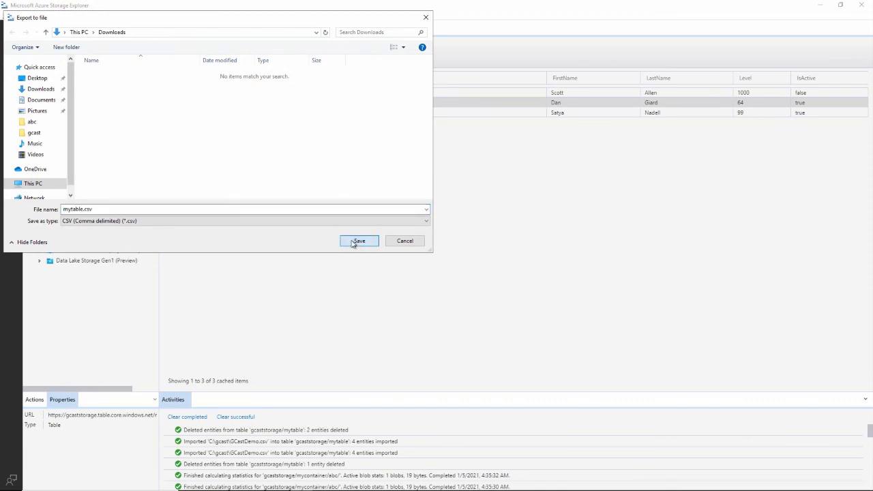
left_click(357, 240)
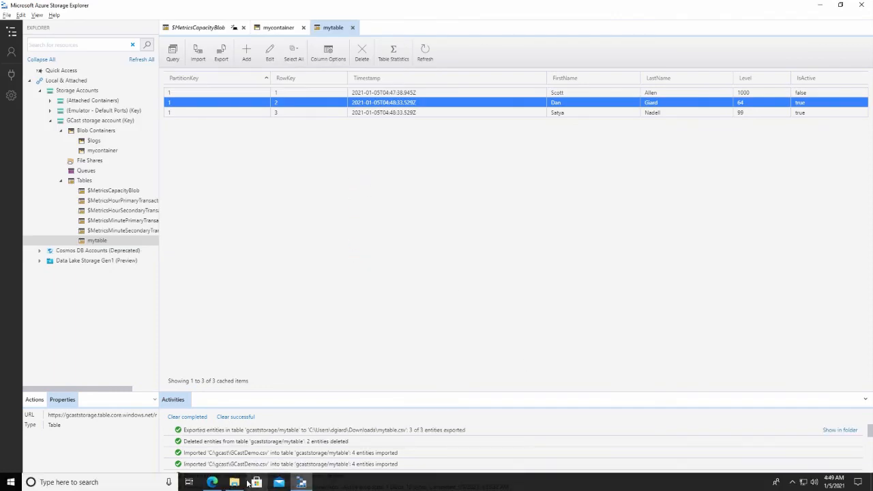
left_click(234, 483)
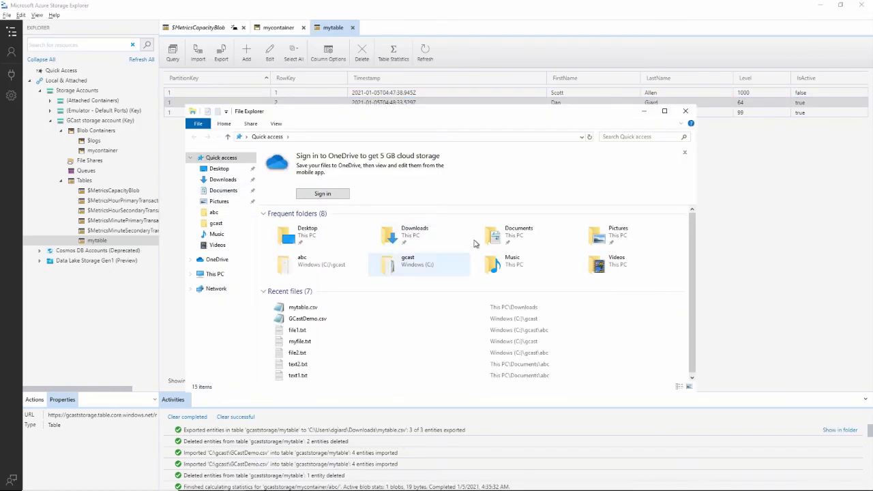
mouse_move(317, 234)
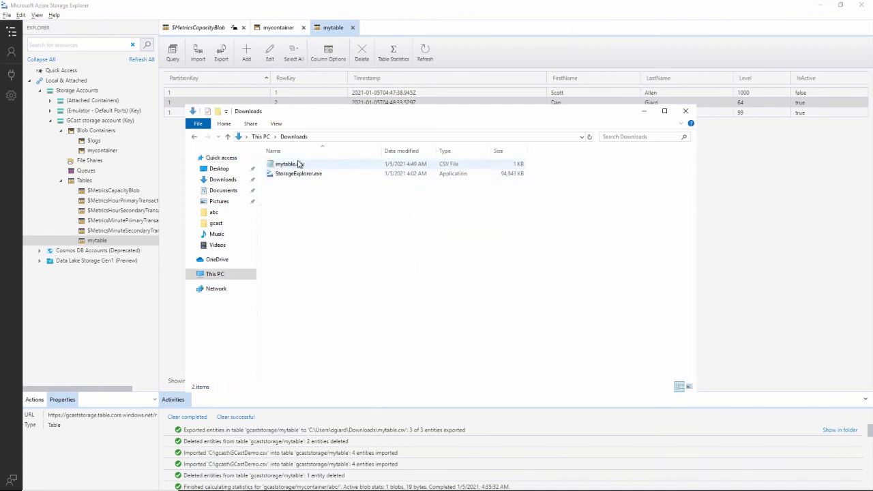
View mytable.csv's header and three rows in Notepad, then close Notepad and the Downloads window.
double_click(285, 164)
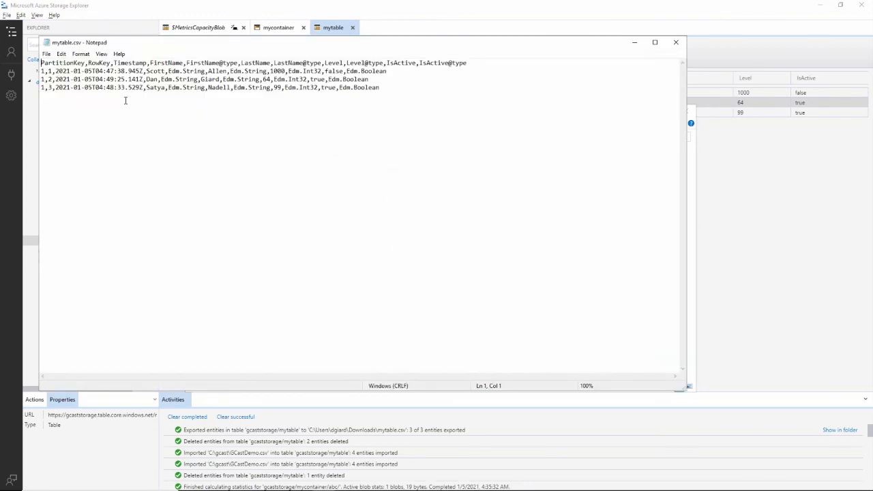
key("ctrl+a")
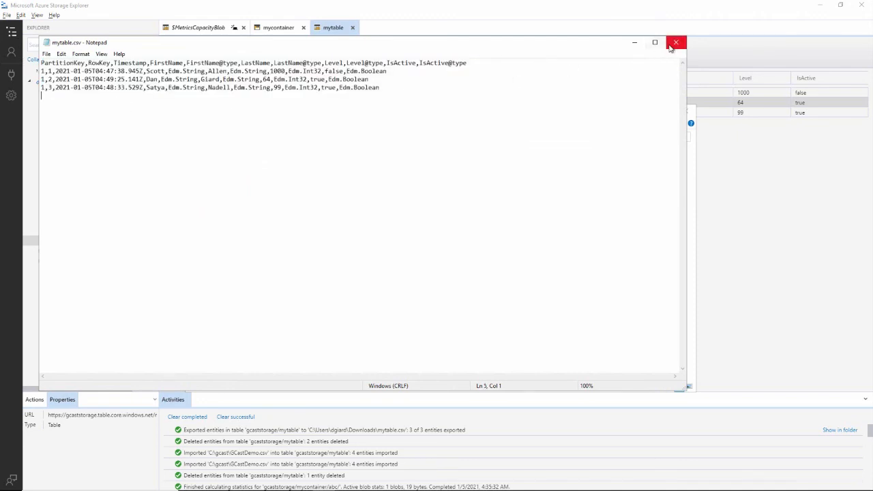
left_click(677, 42)
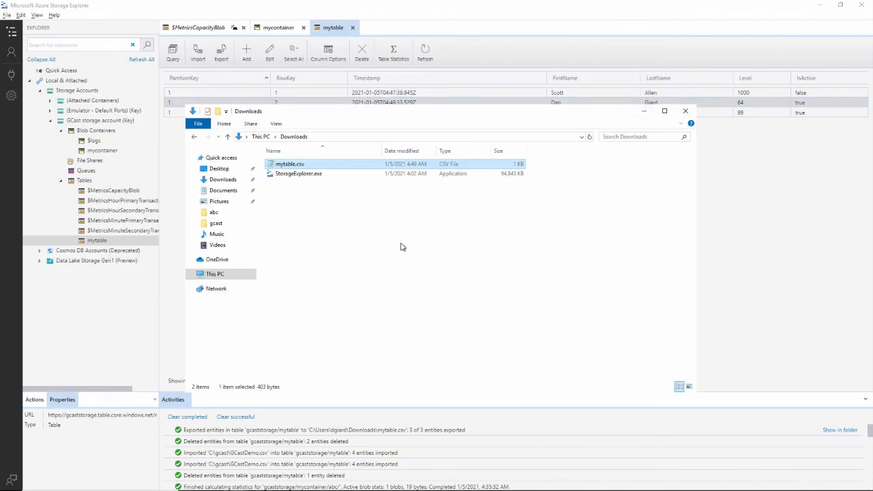
left_click(685, 111)
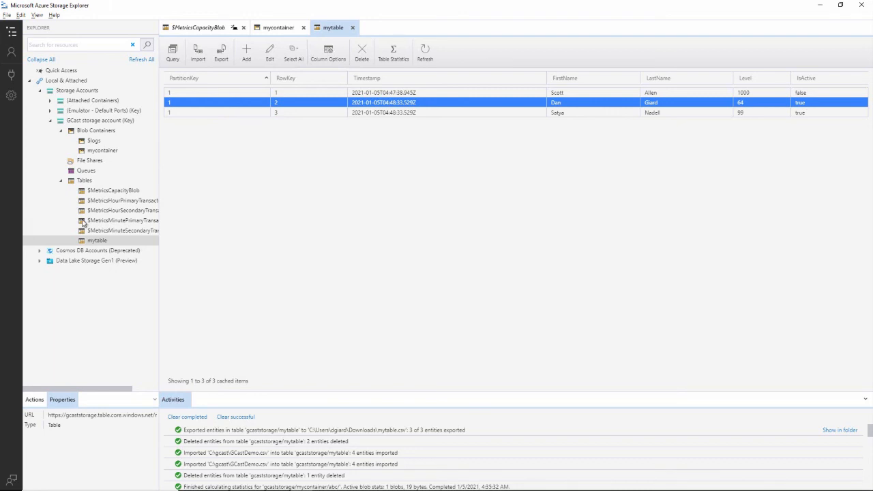
Collapse the GCast storage account node and select it to show its masked keys and Full permissions.
left_click(51, 120)
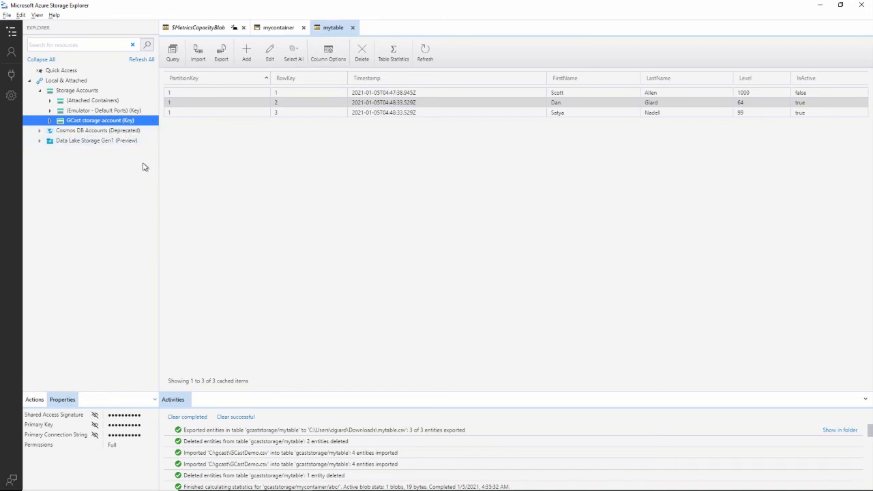
mouse_move(148, 157)
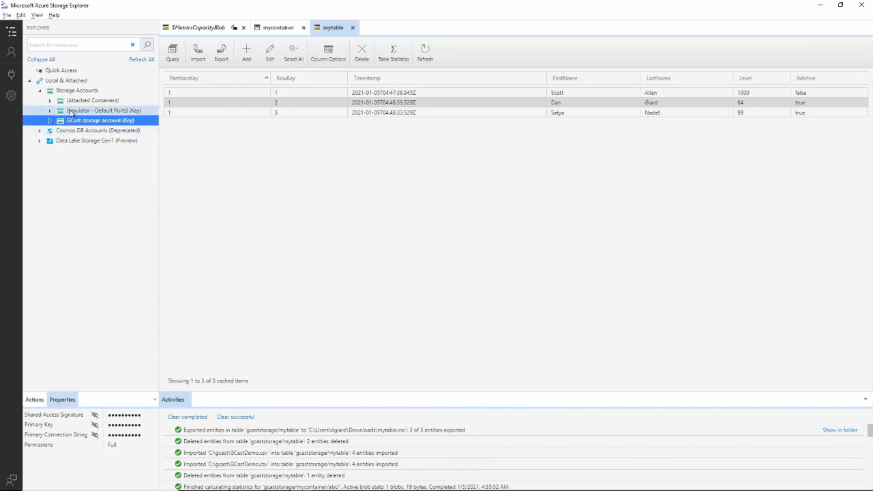
left_click(98, 120)
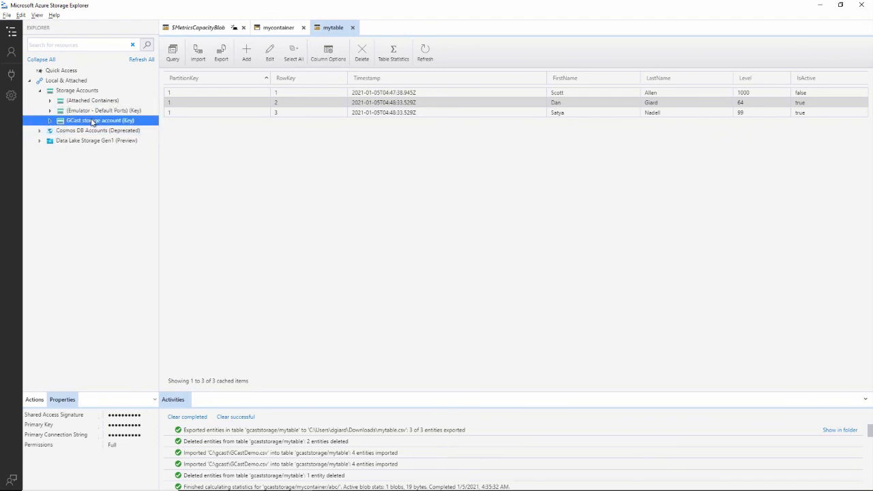